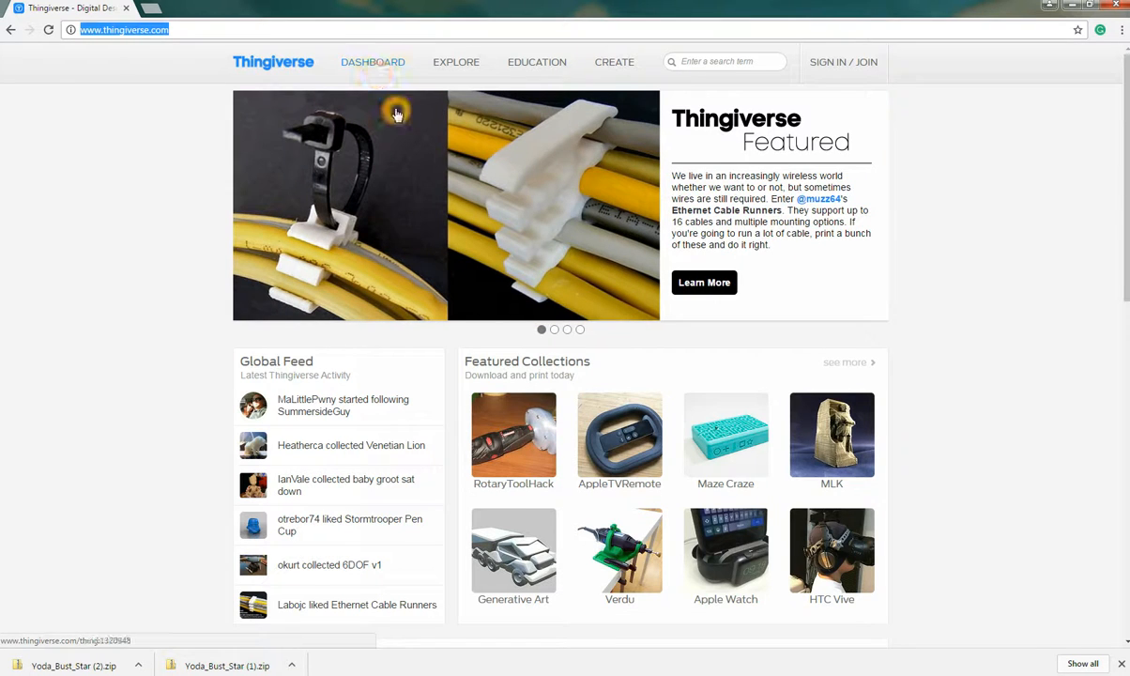
pyautogui.moveTo(960, 70)
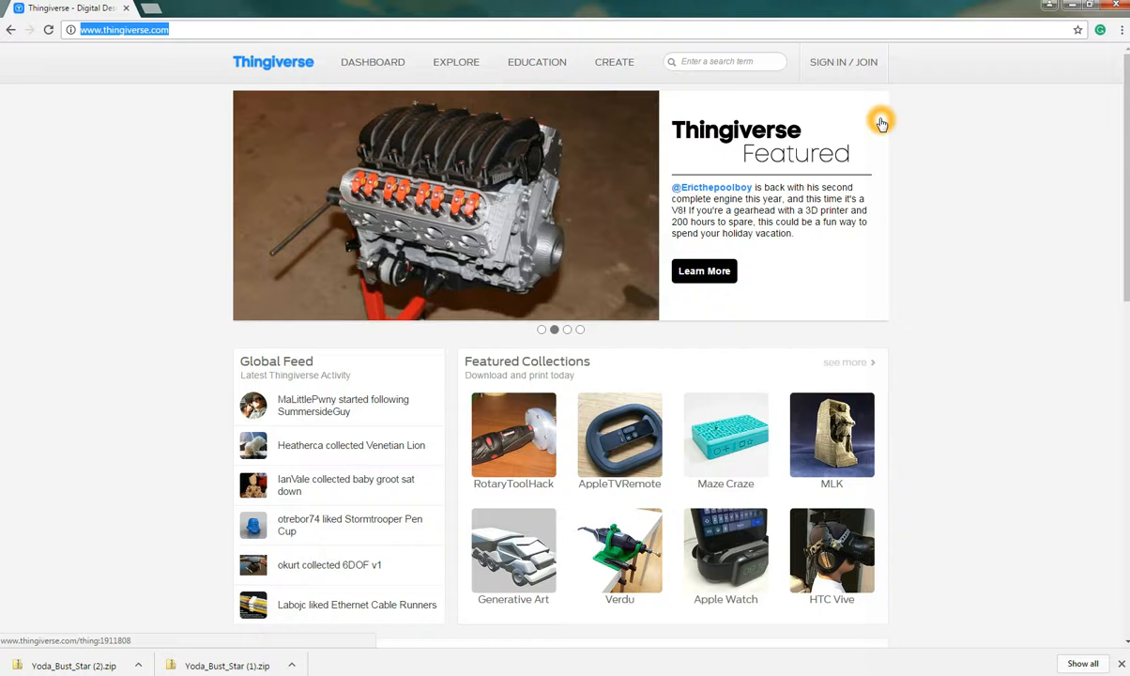
pyautogui.moveTo(881, 66)
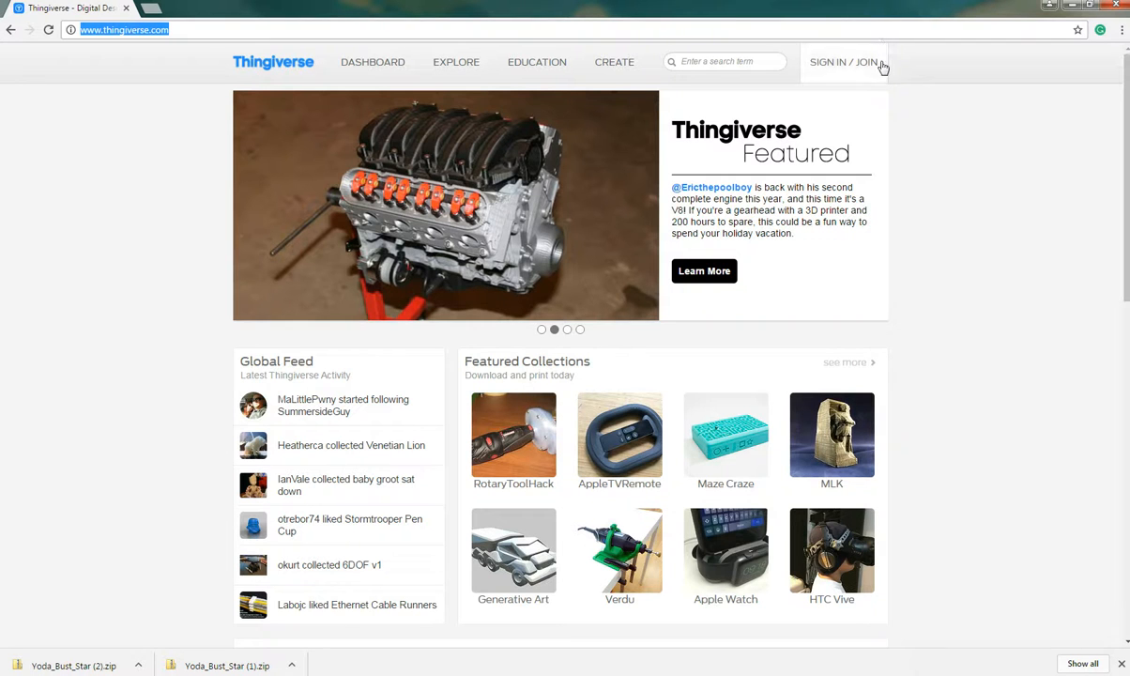
# Step: Search Thingiverse for "YODA BUST" using the search suggestion
pyautogui.click(844, 62)
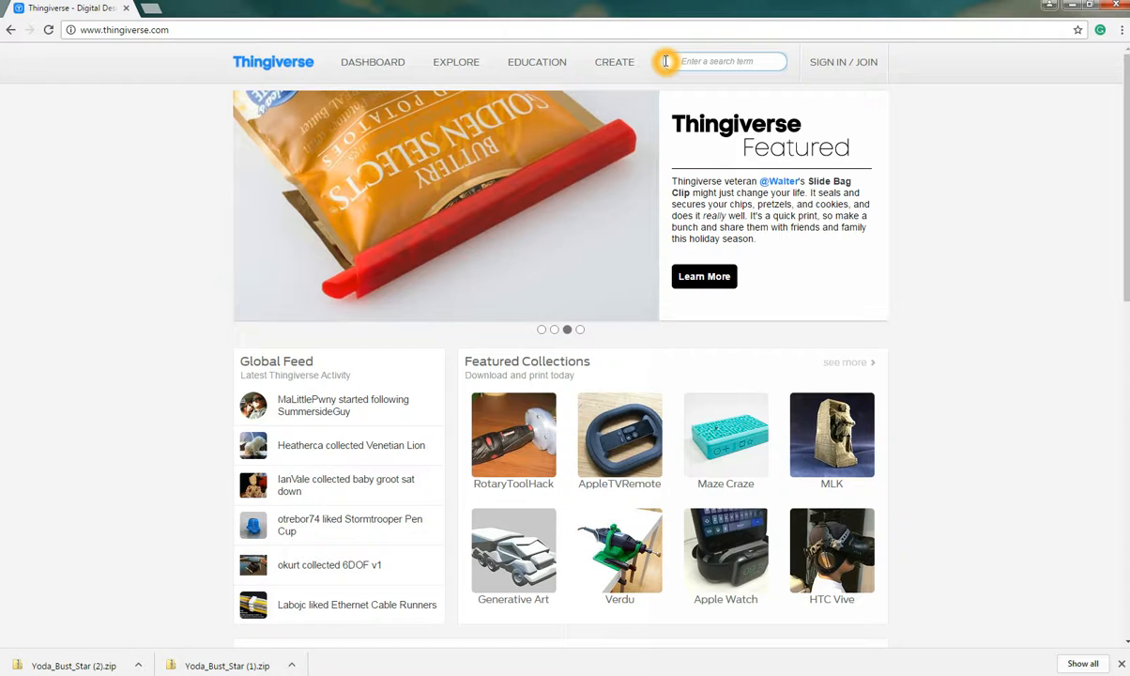
pyautogui.write('Y')
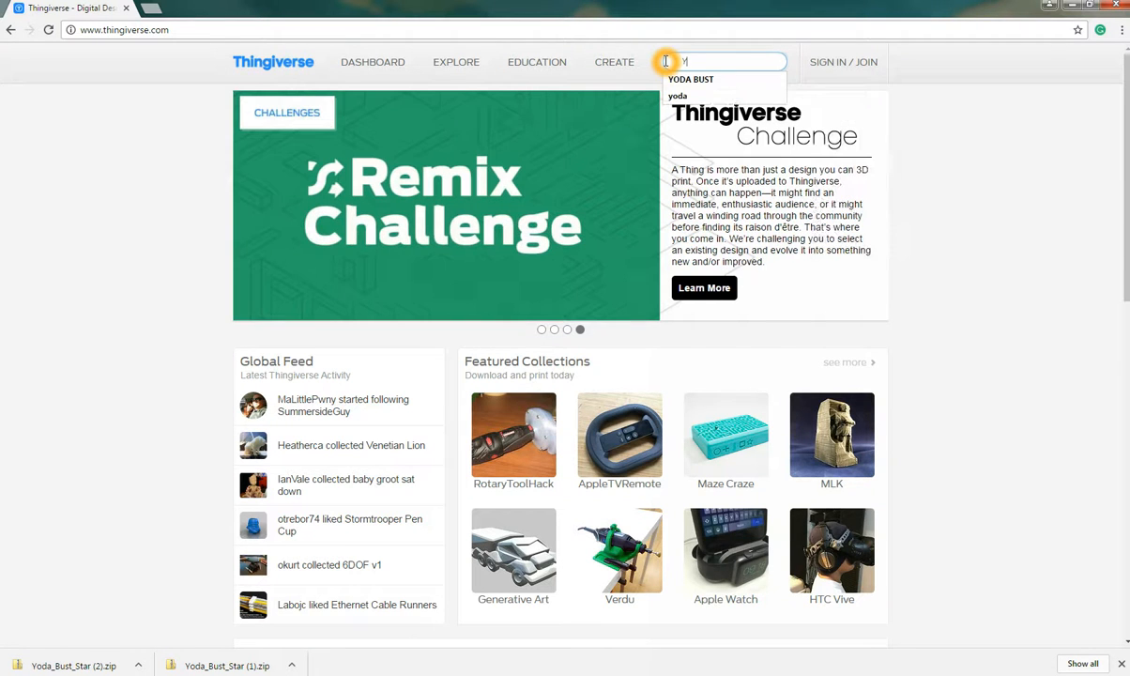
pyautogui.click(691, 79)
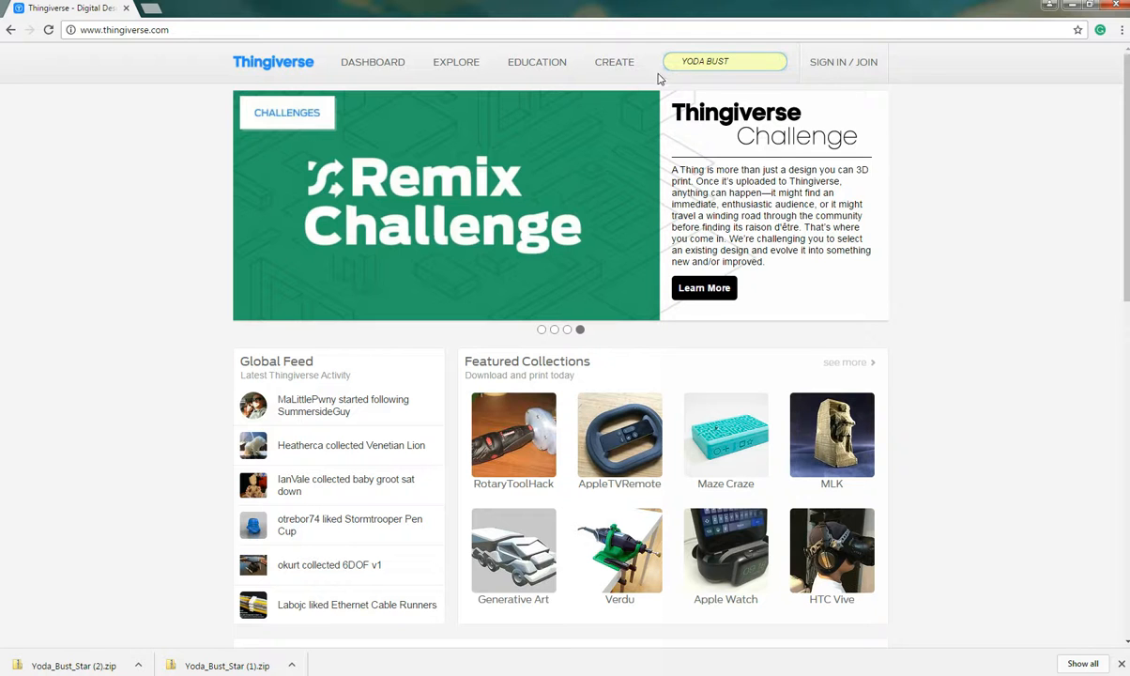
pyautogui.click(725, 61)
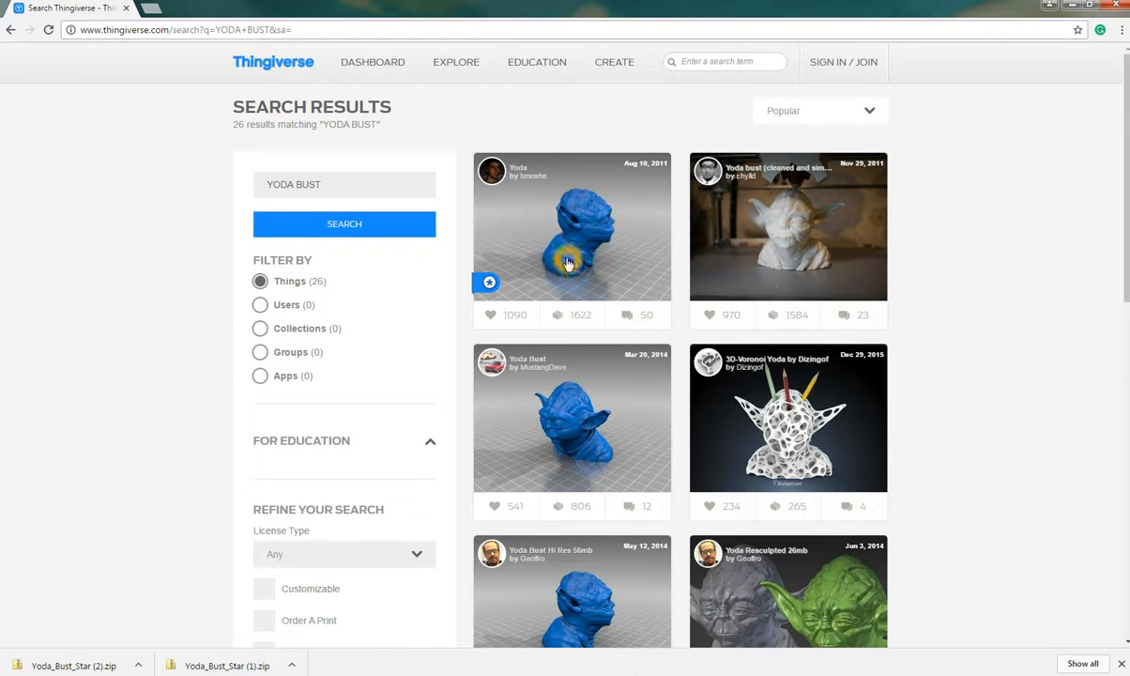
pyautogui.moveTo(382, 146)
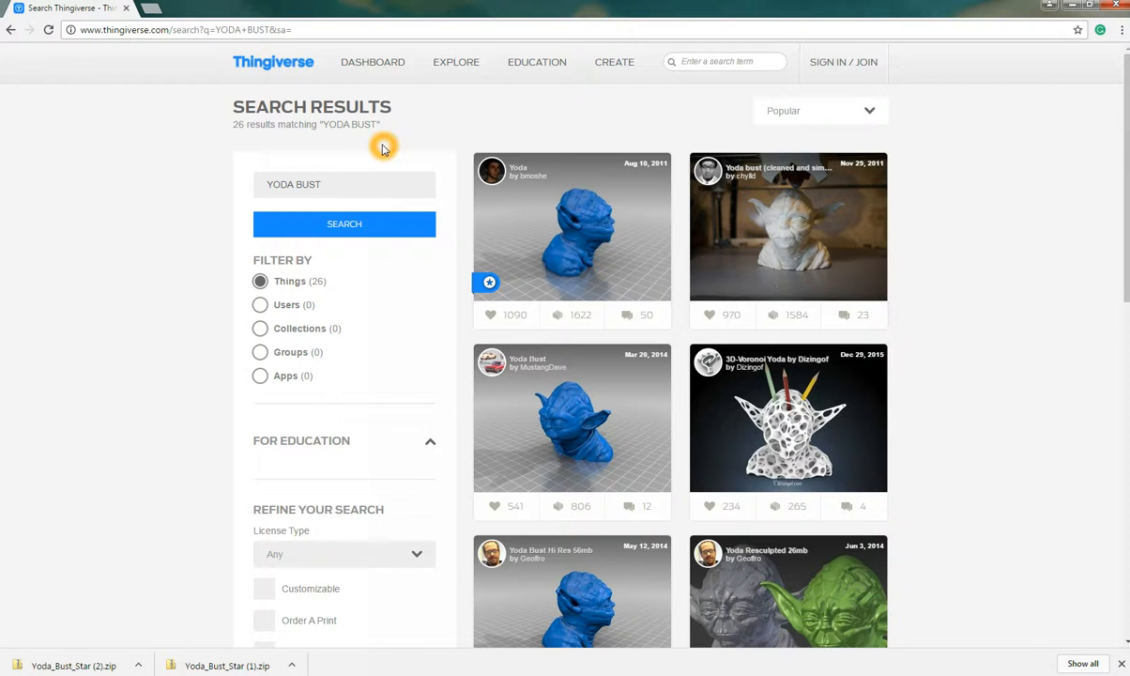
pyautogui.moveTo(277, 157)
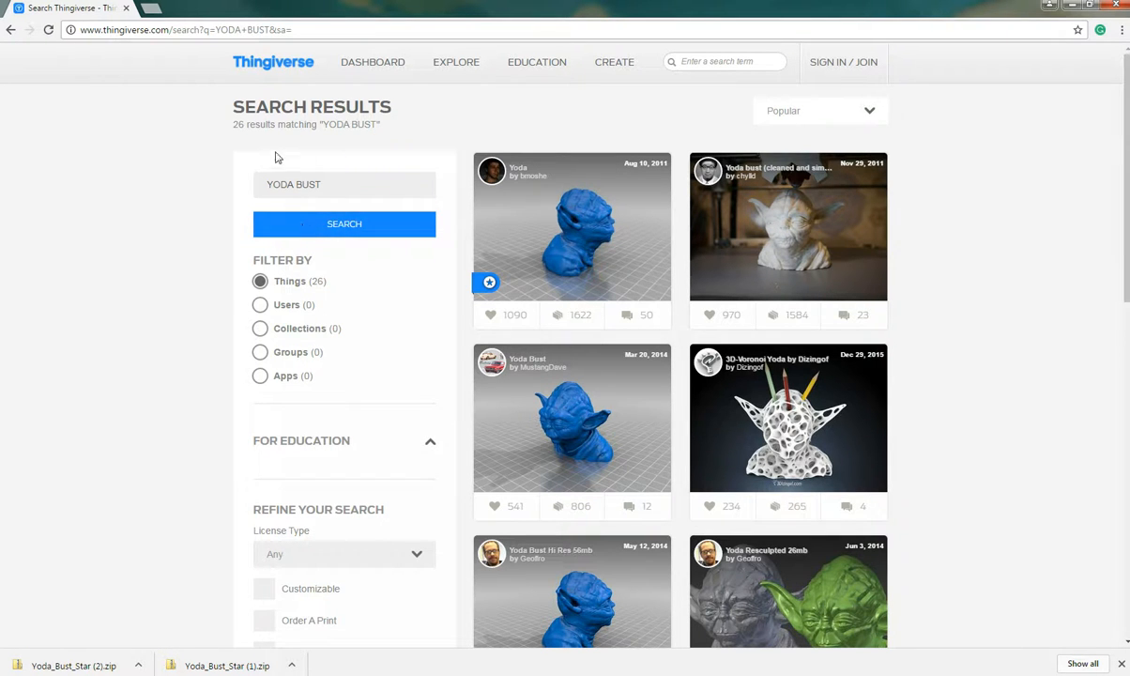
# Step: Scroll the results and open the 'Yoda Bust' design dated Mar 20, 2014
pyautogui.press('ctrl+a')
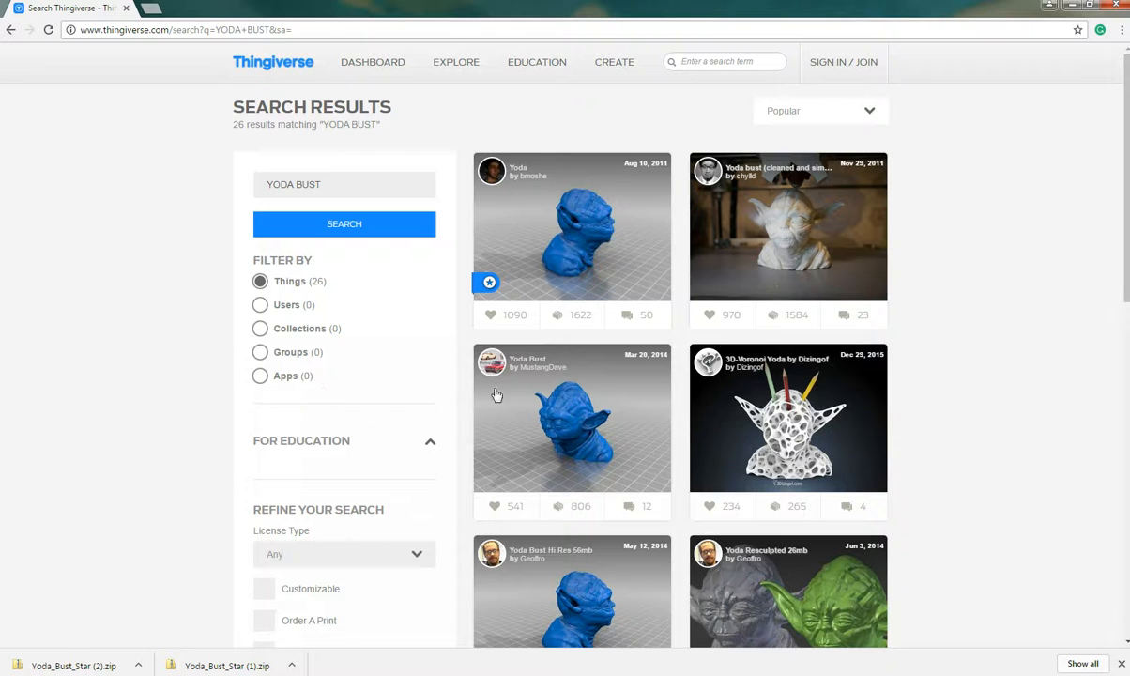
pyautogui.moveTo(329, 322)
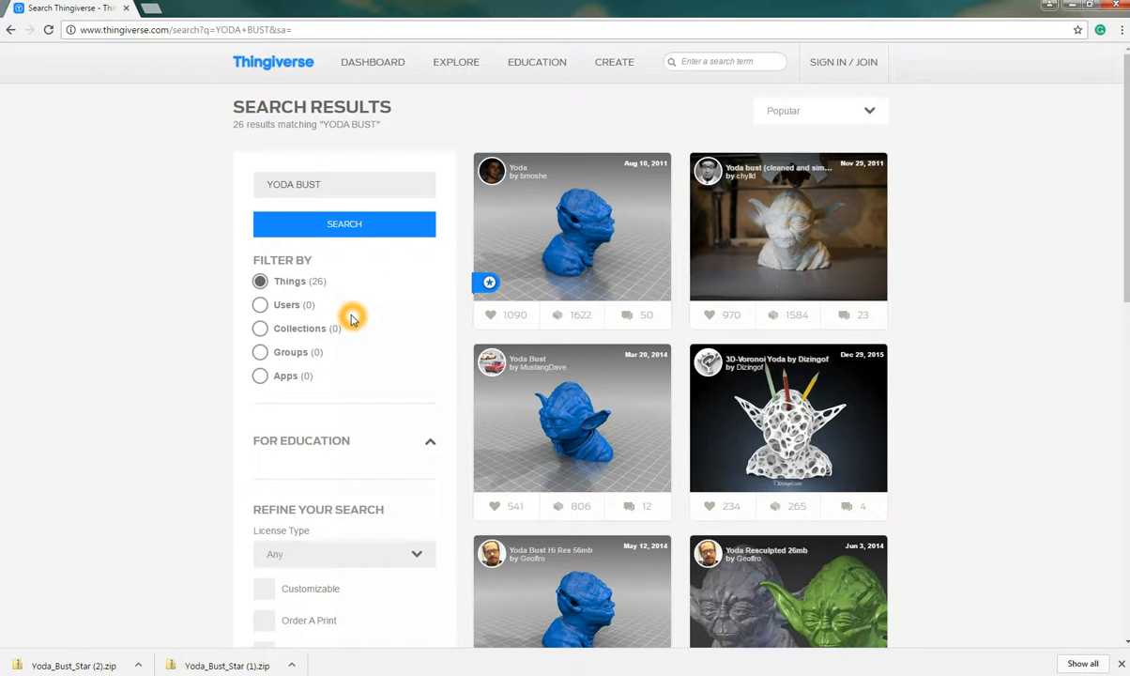
pyautogui.scroll(-3)
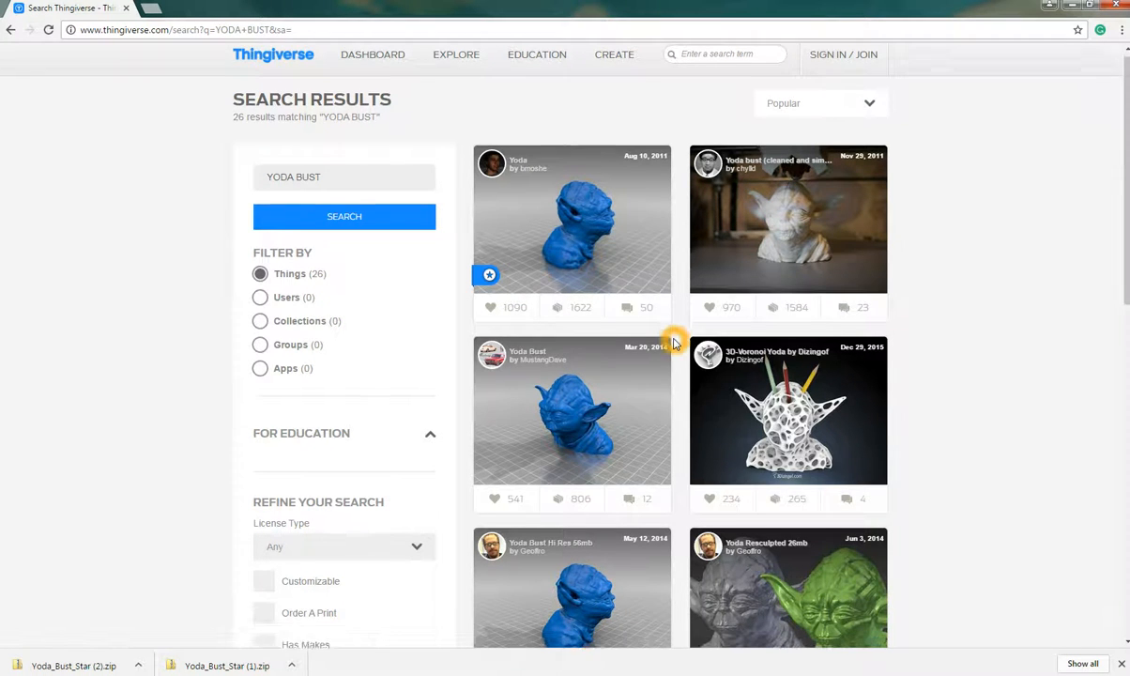
pyautogui.scroll(-3)
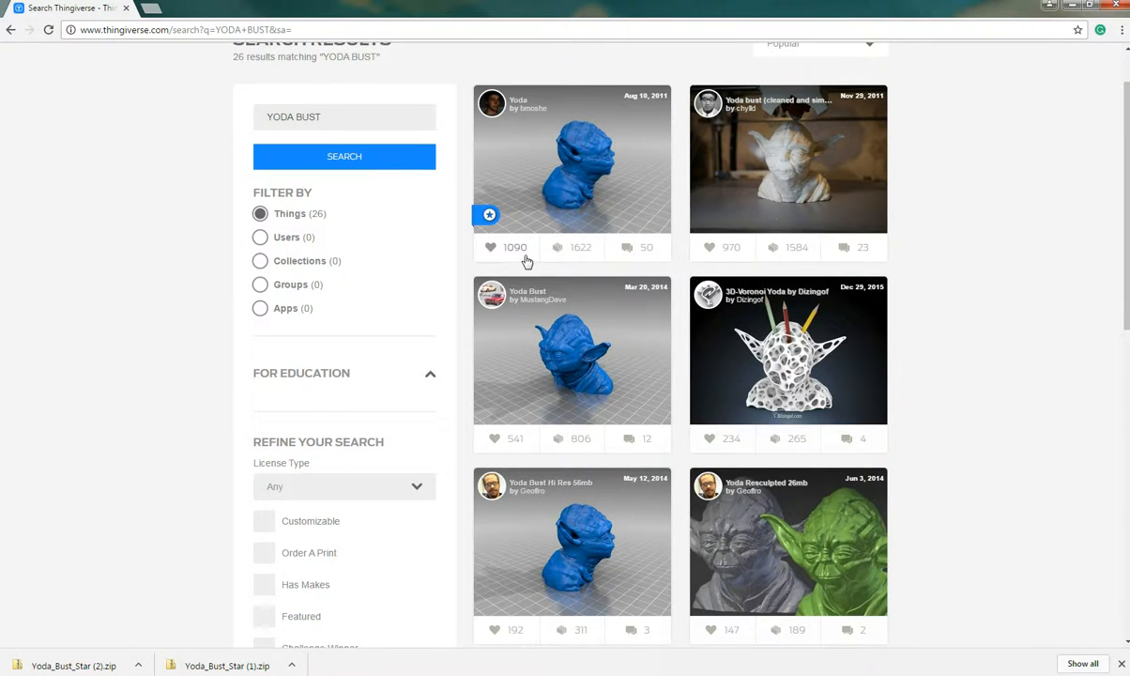
pyautogui.click(558, 355)
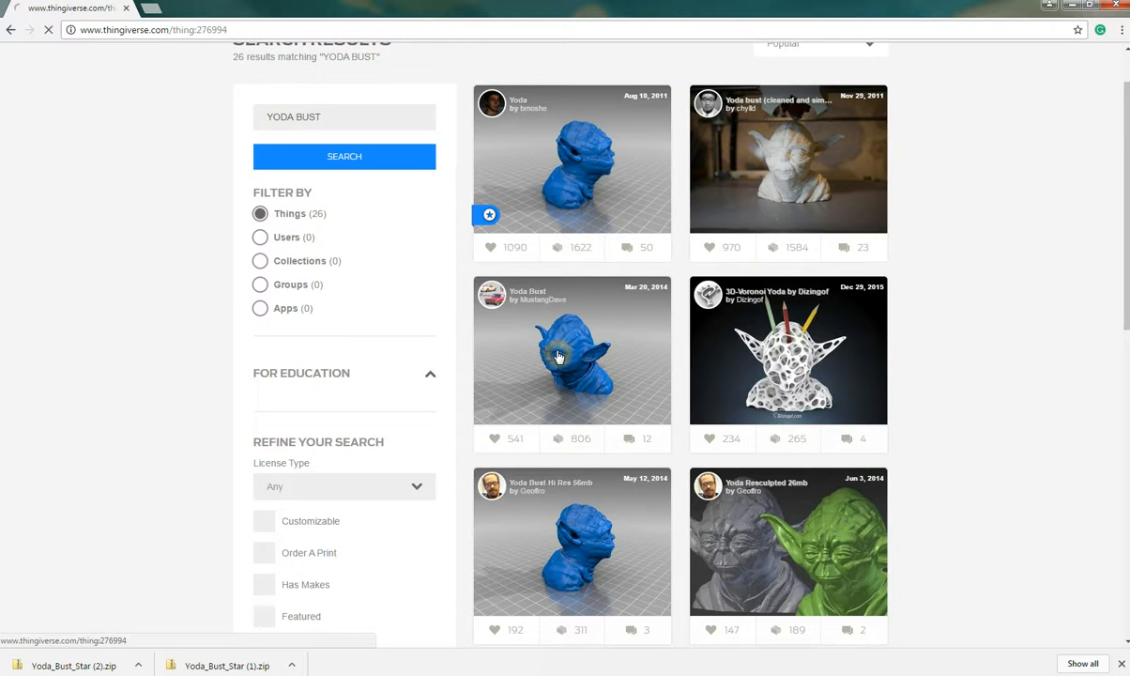
# Step: Scroll the Yoda Bust page and show its '50 Made' prints gallery
pyautogui.click(558, 357)
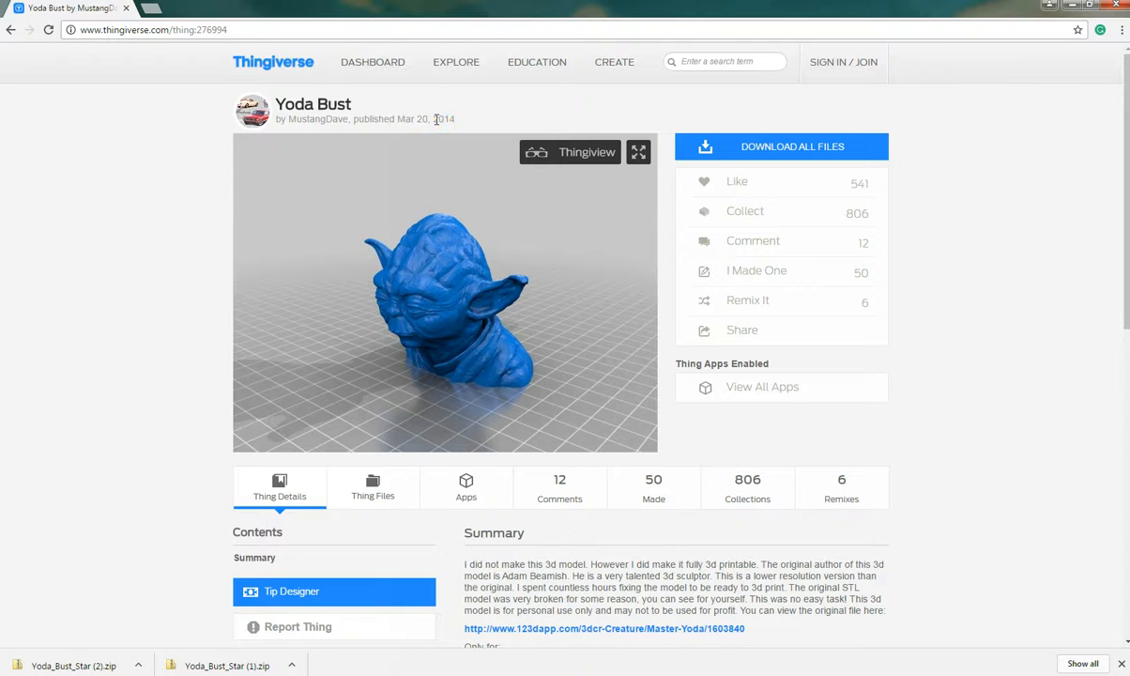
pyautogui.moveTo(463, 124)
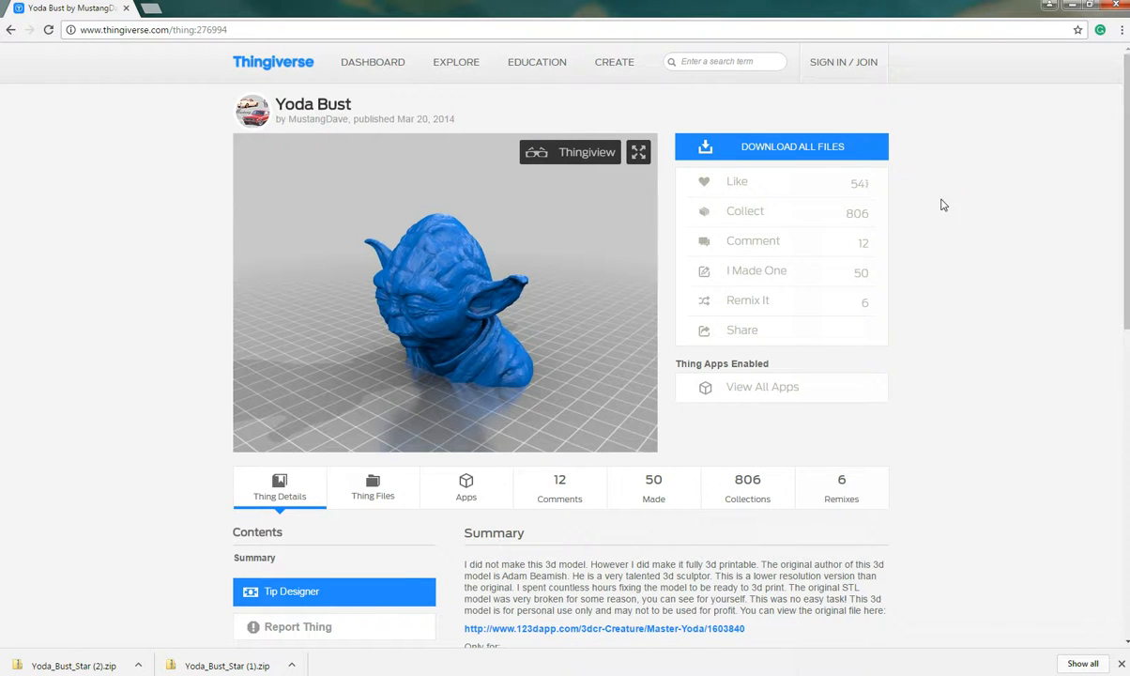
pyautogui.moveTo(902, 185)
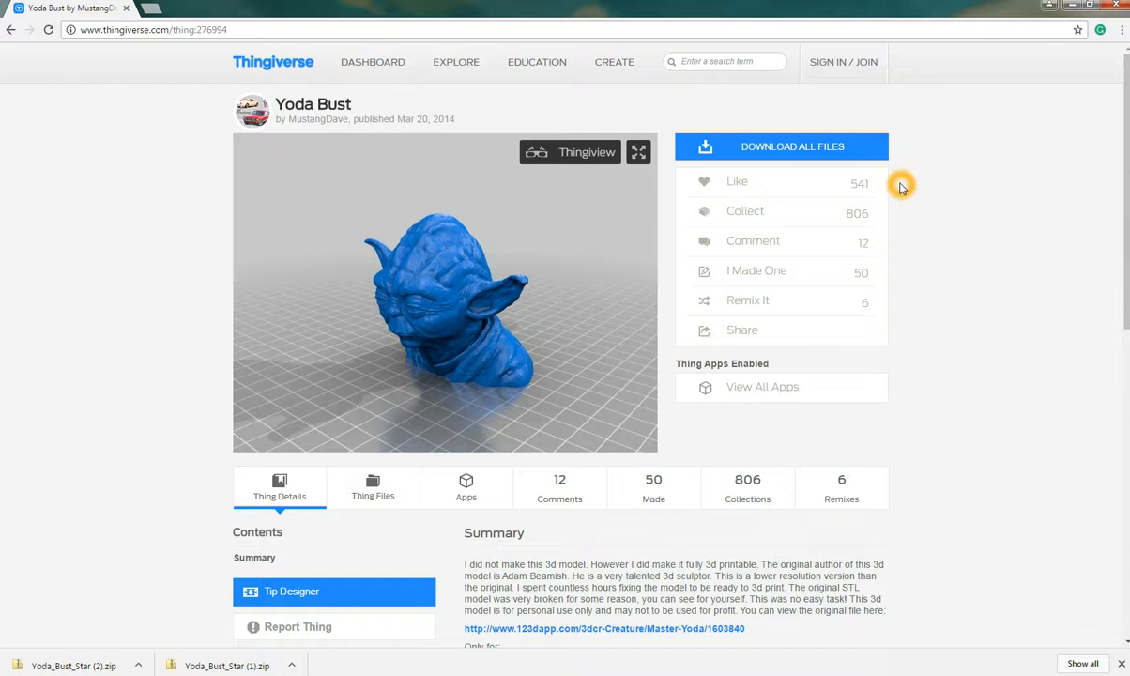
pyautogui.moveTo(882, 224)
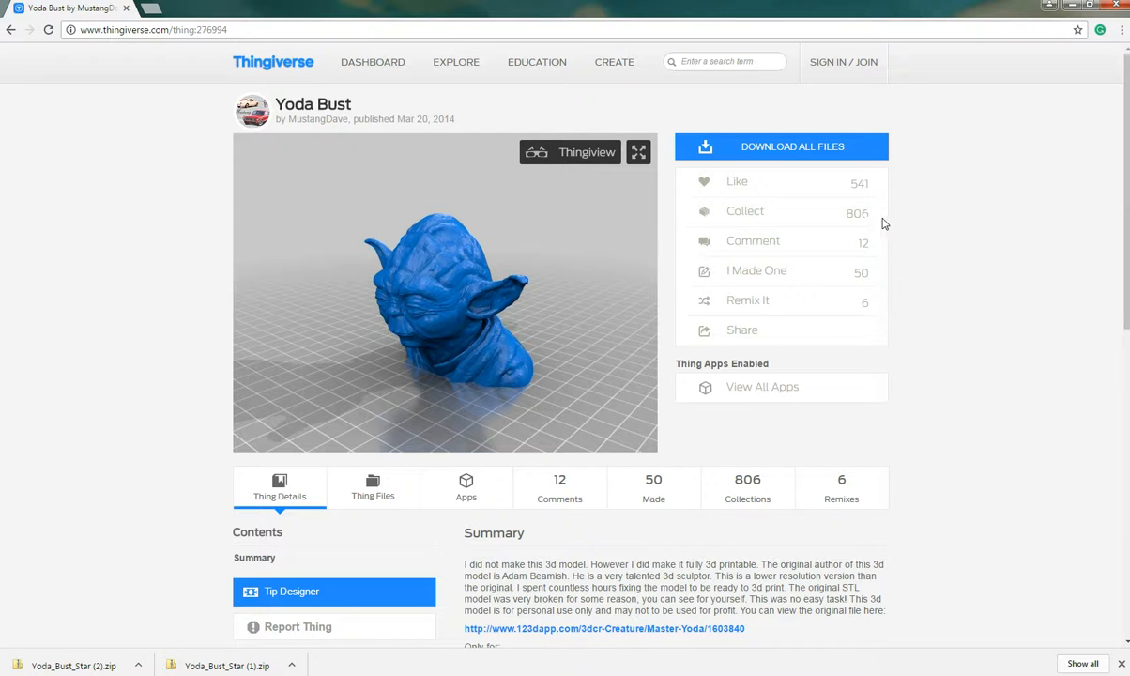
pyautogui.moveTo(864, 286)
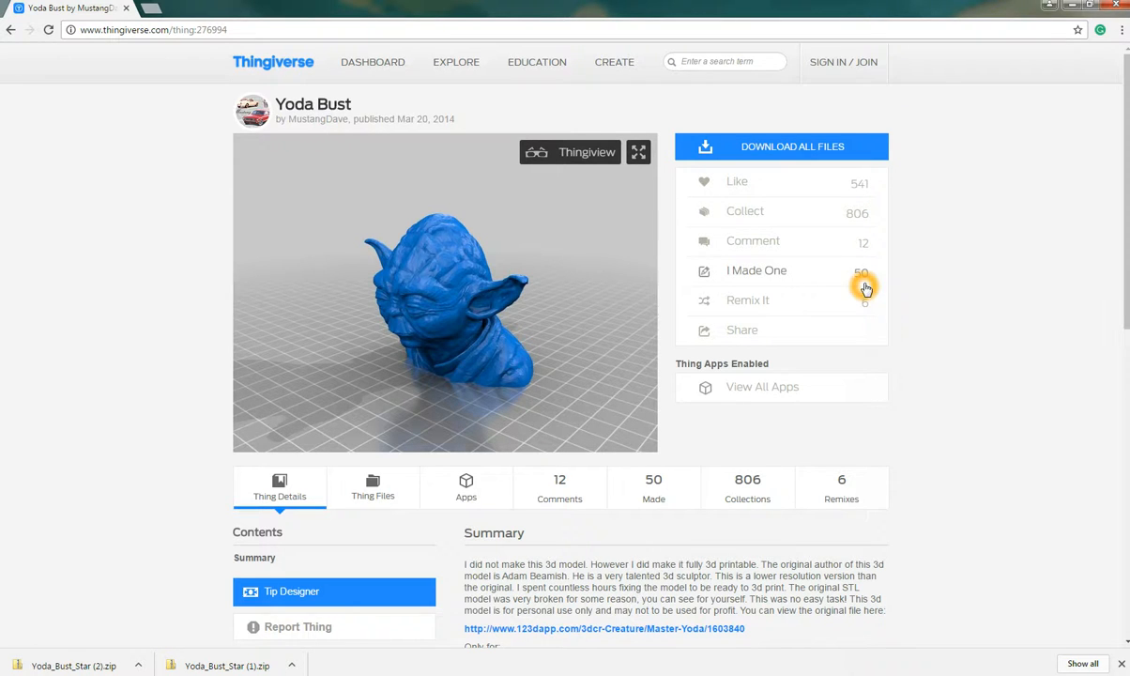
pyautogui.scroll(-3)
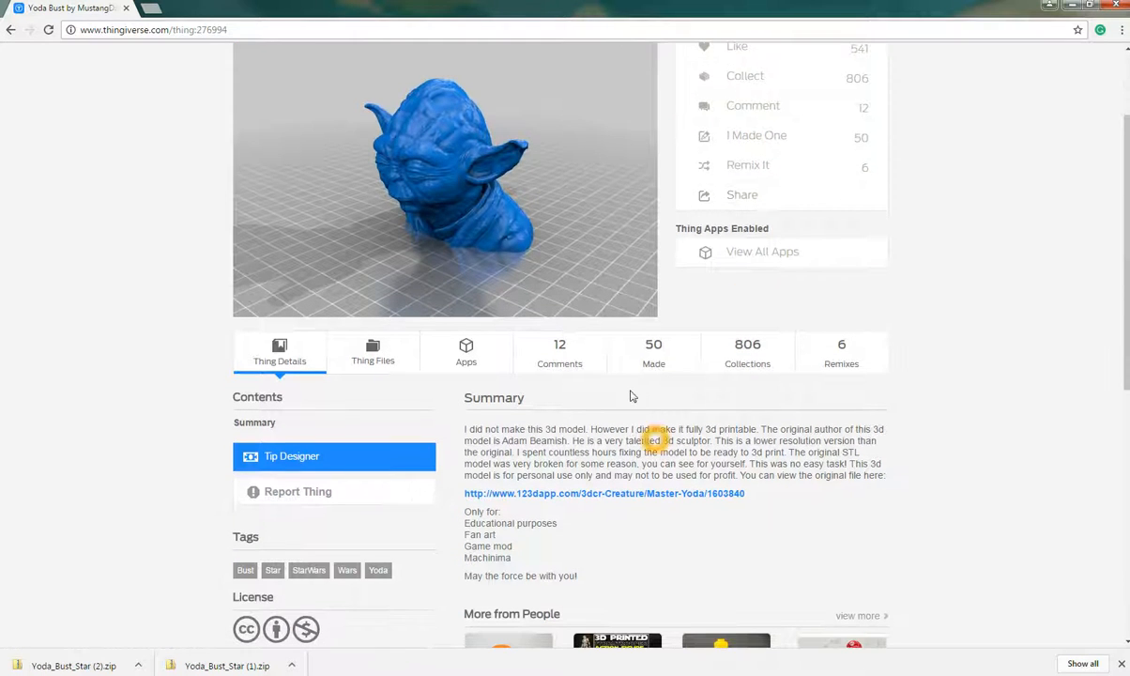
pyautogui.click(653, 352)
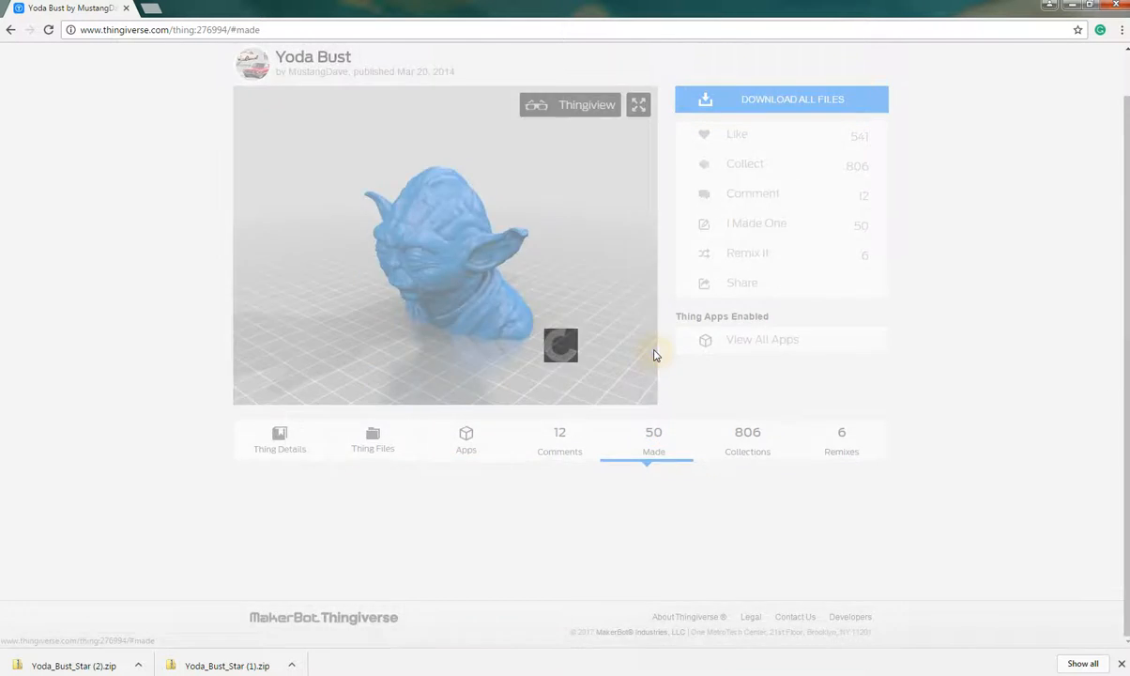
pyautogui.scroll(-3)
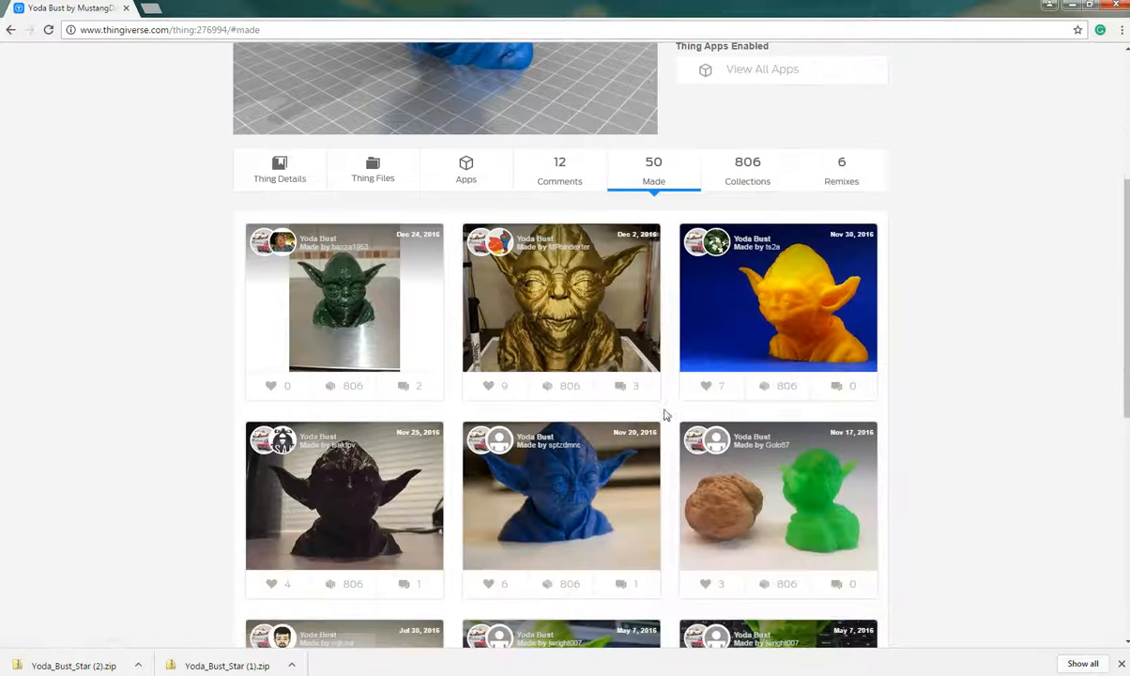
pyautogui.scroll(-3)
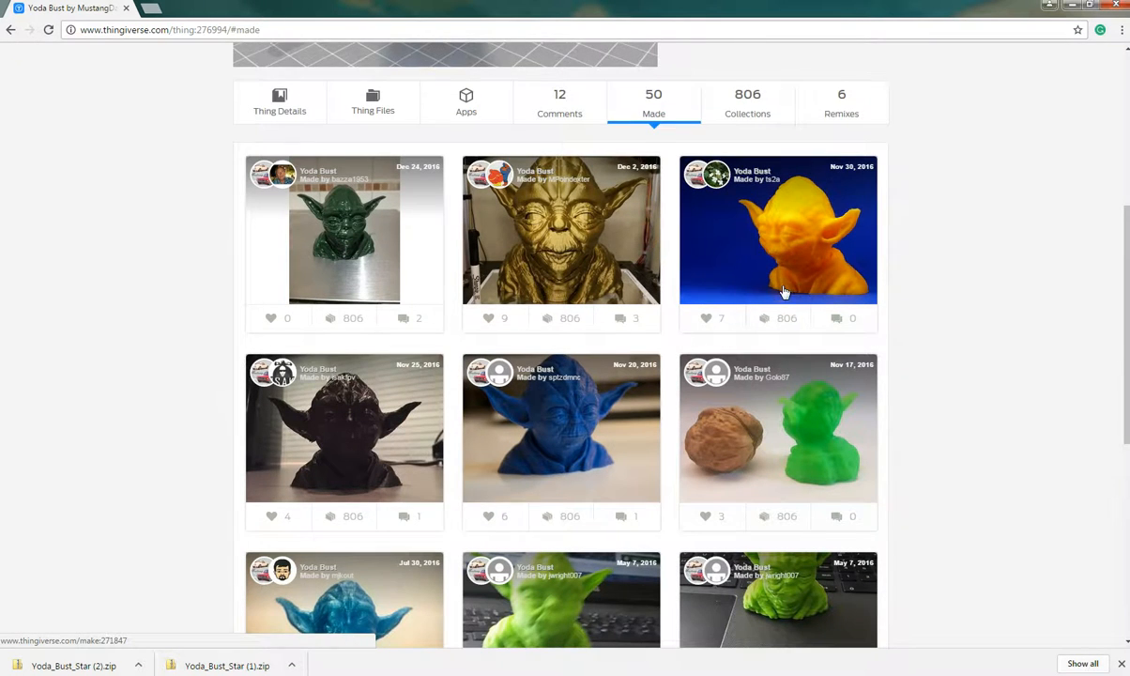
pyautogui.scroll(-3)
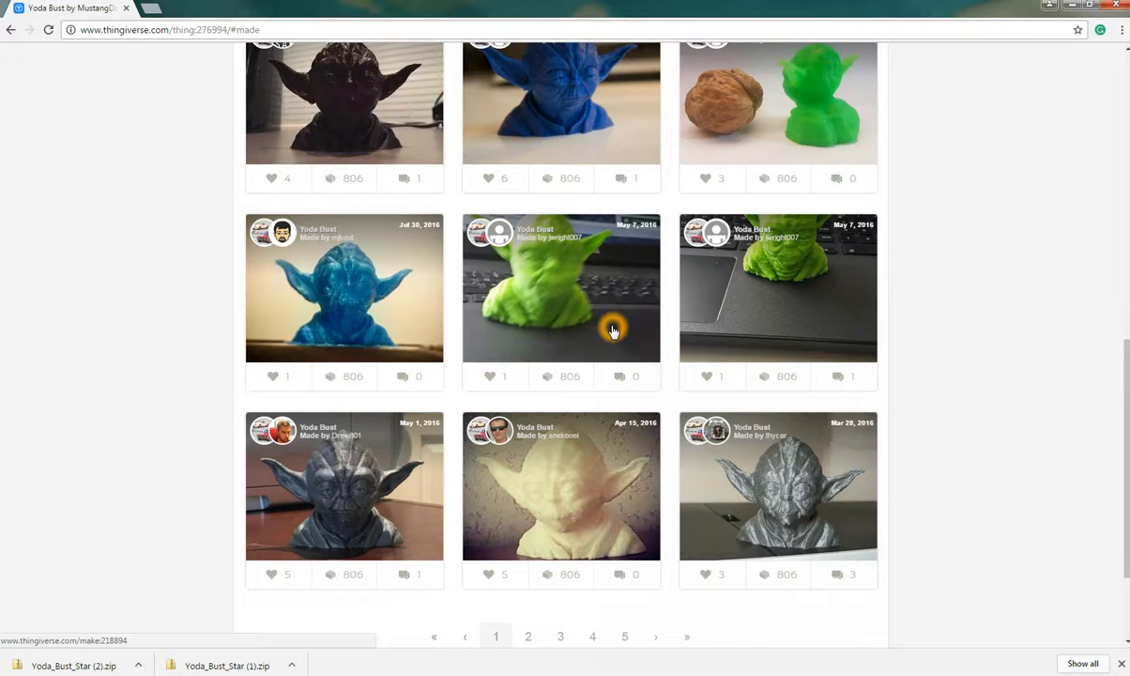
pyautogui.scroll(-3)
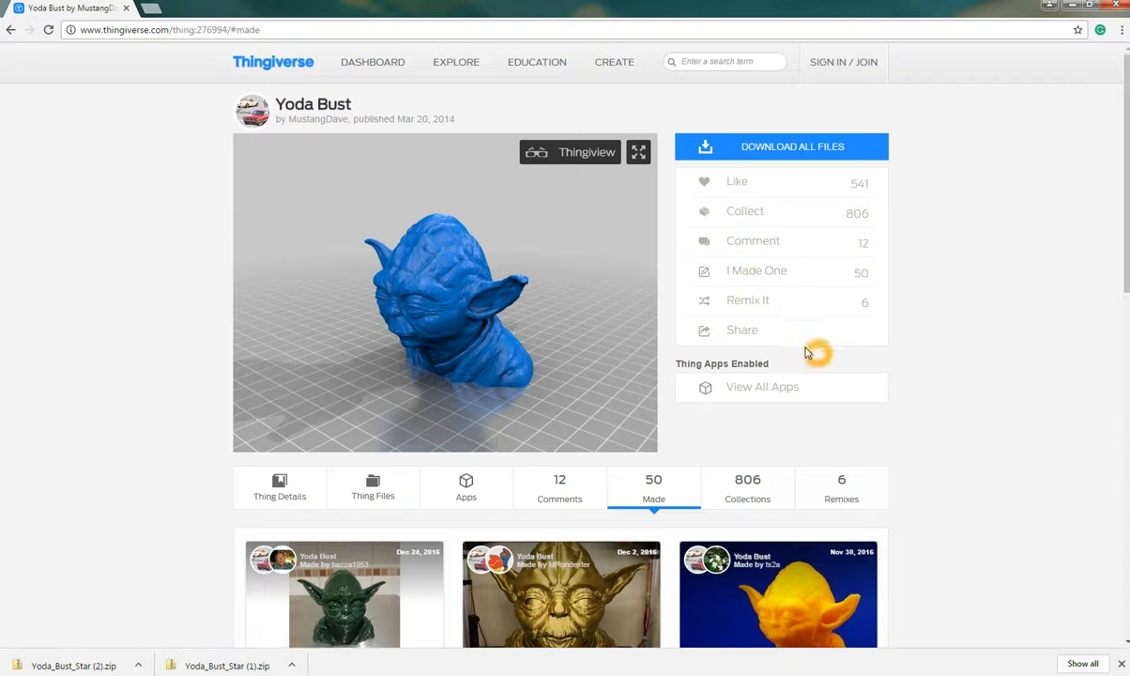
pyautogui.moveTo(570, 108)
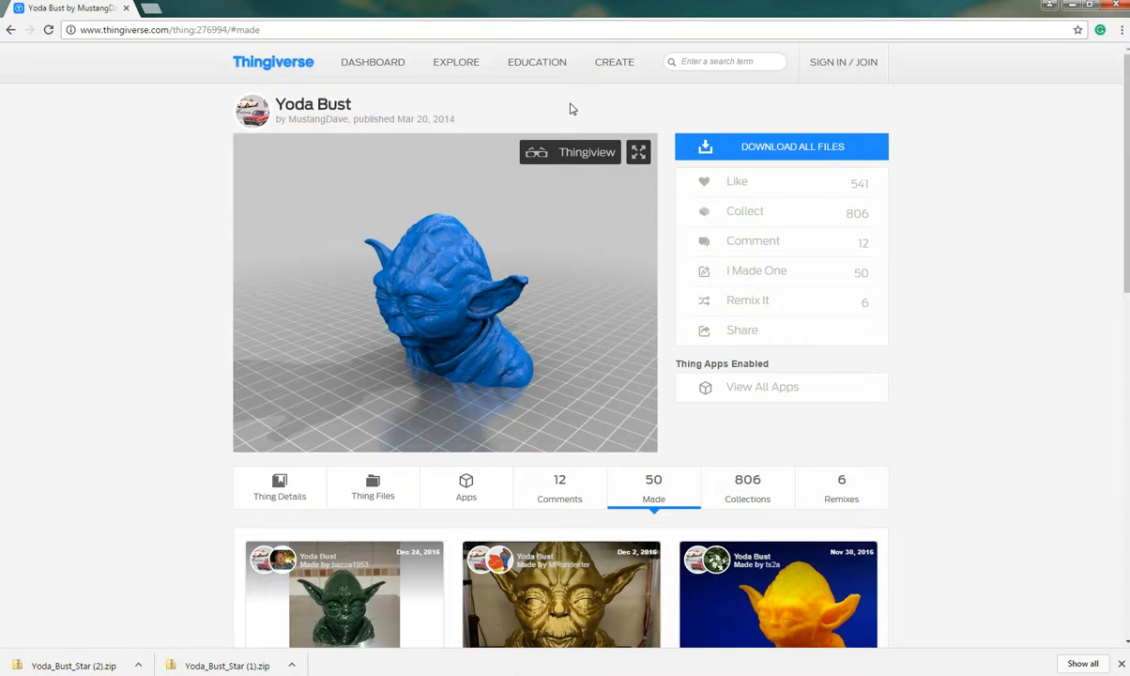
pyautogui.moveTo(599, 117)
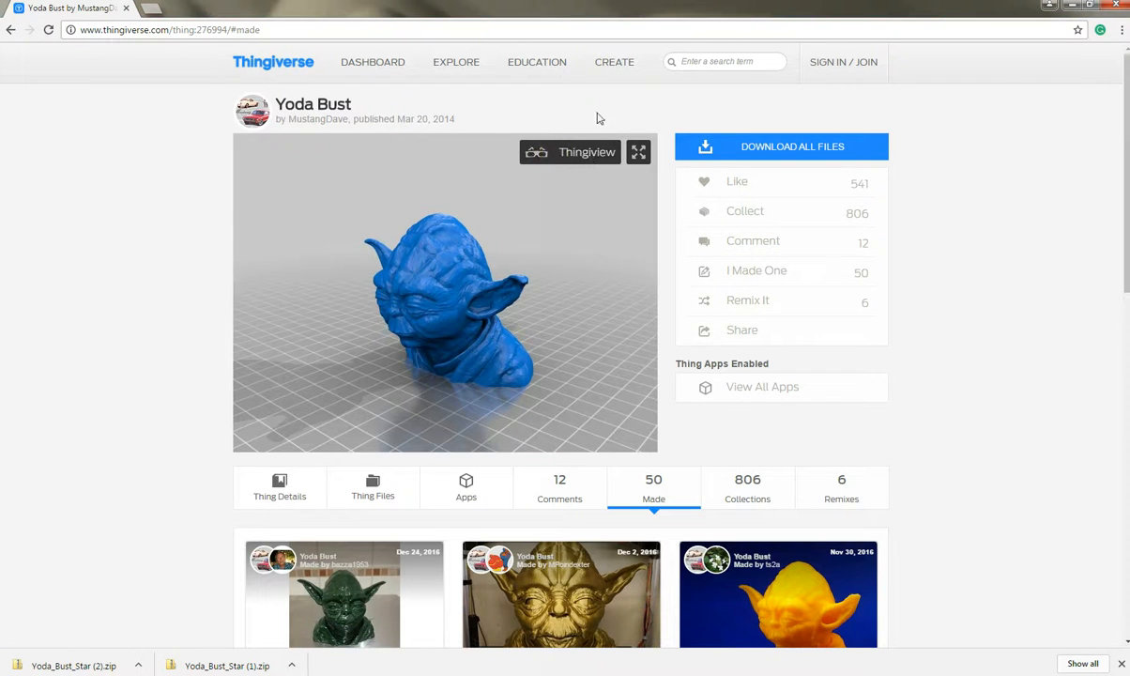
pyautogui.moveTo(587, 152)
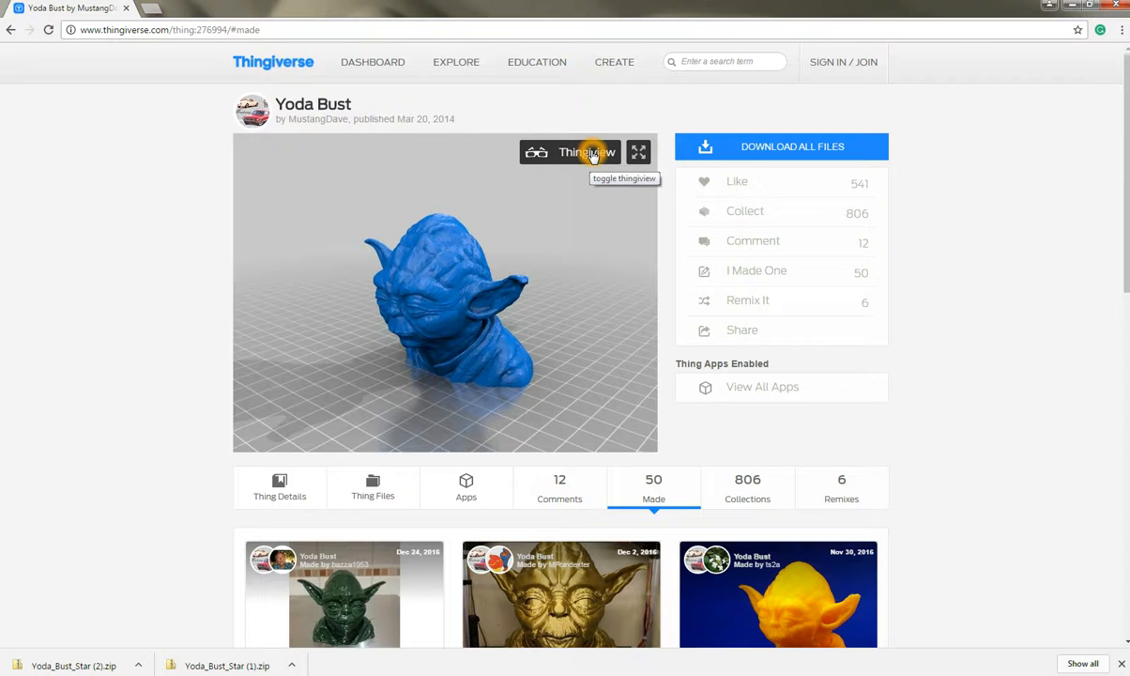
pyautogui.moveTo(637, 152)
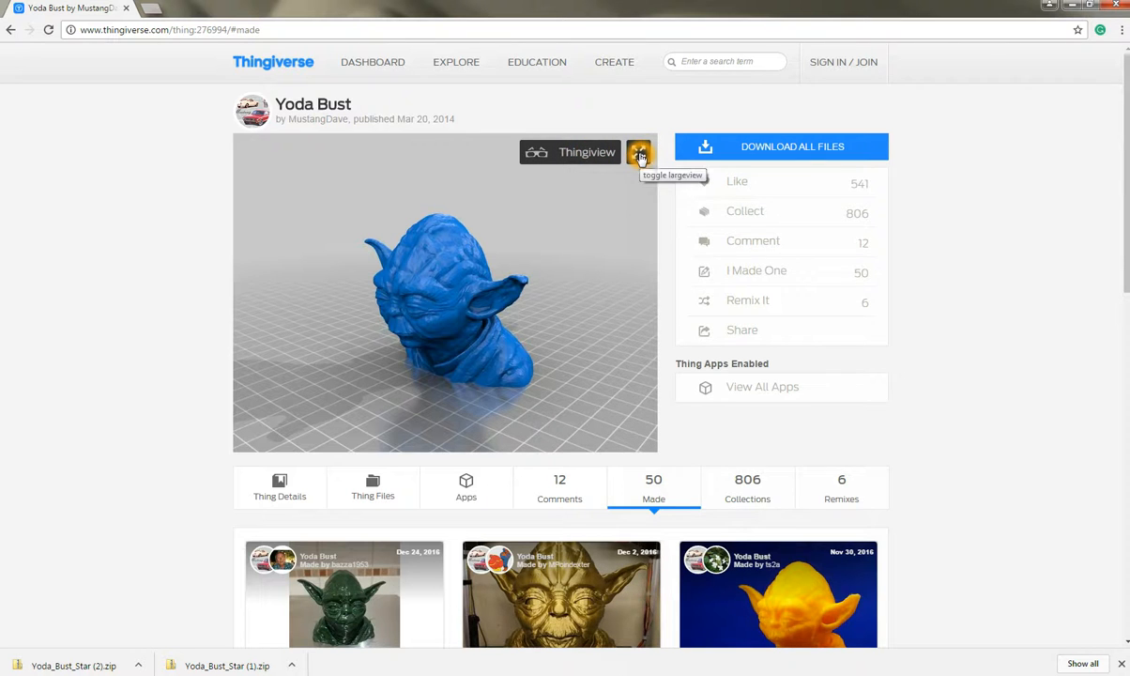
# Step: Switch the Yoda Bust preview to the large full-window 3D viewer
pyautogui.click(639, 152)
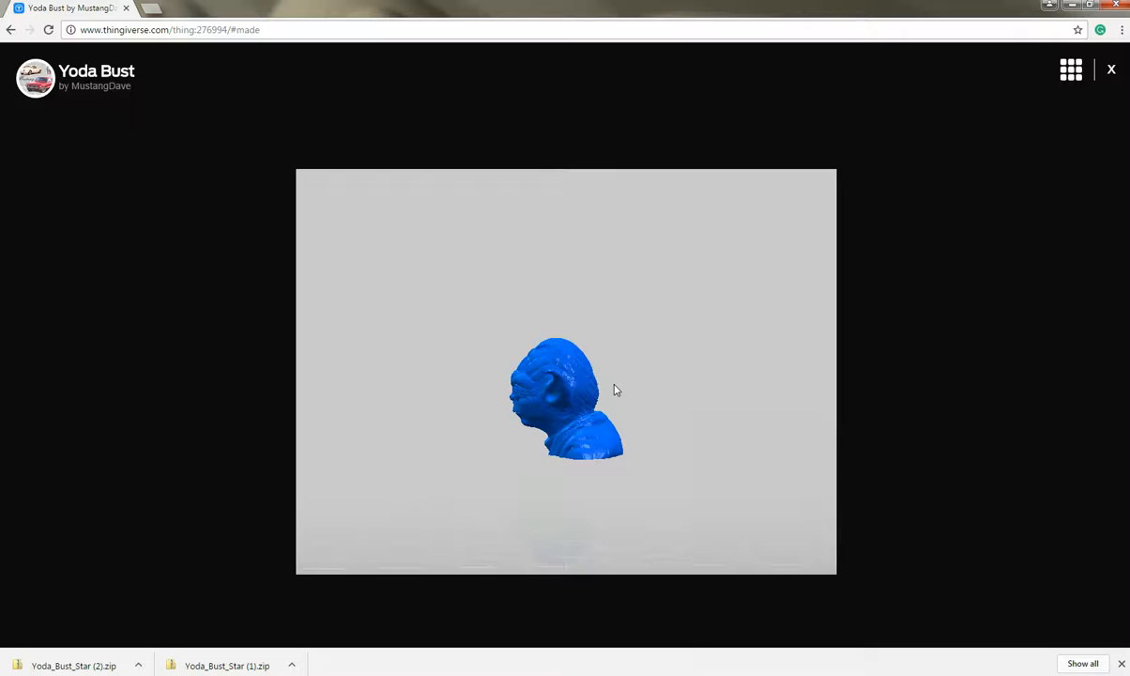
# Step: Orbit the Yoda Bust model to view its back, sides and face
pyautogui.click(611, 397)
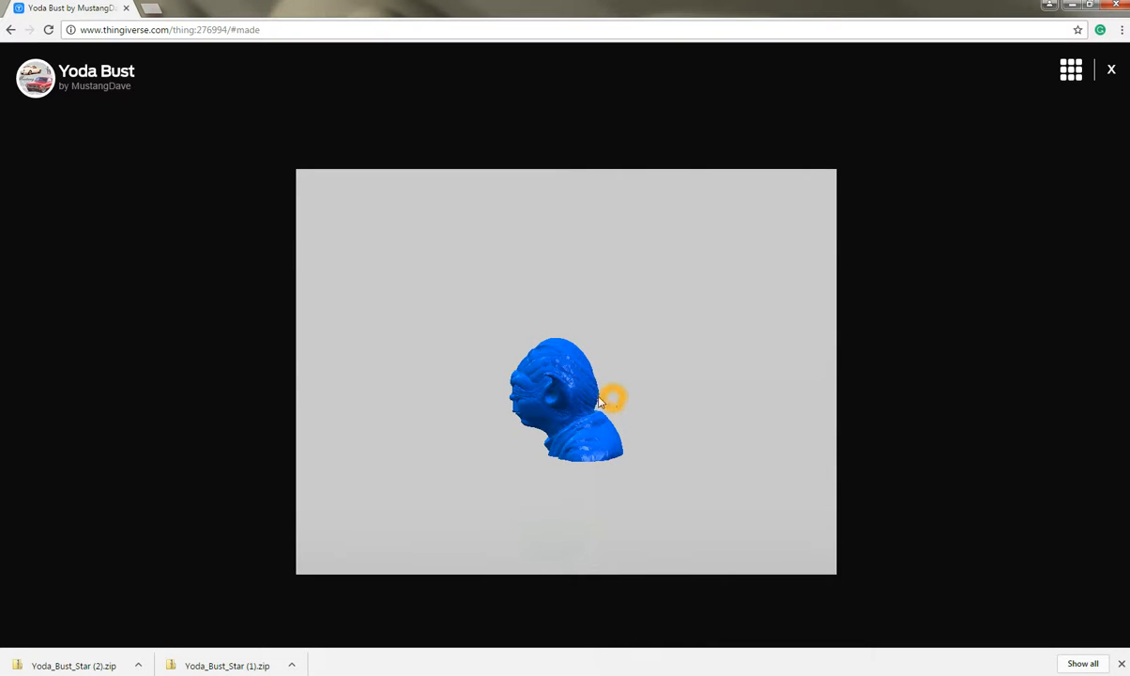
pyautogui.moveTo(615, 394); pyautogui.dragTo(545, 404)
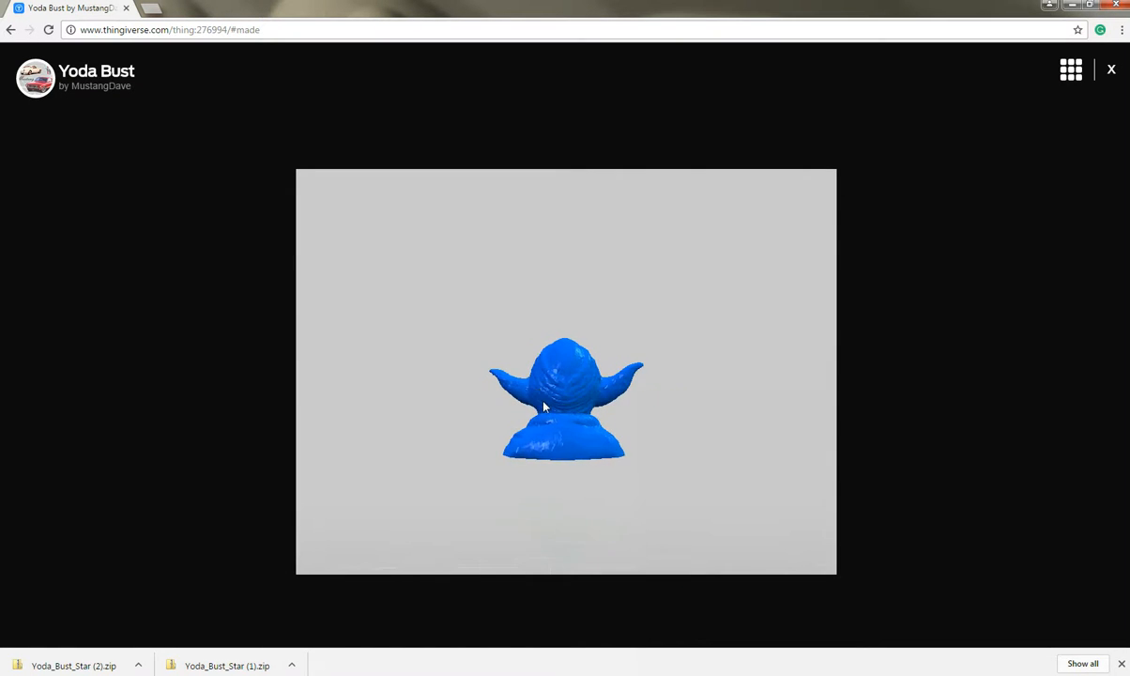
pyautogui.moveTo(543, 407); pyautogui.dragTo(585, 420)
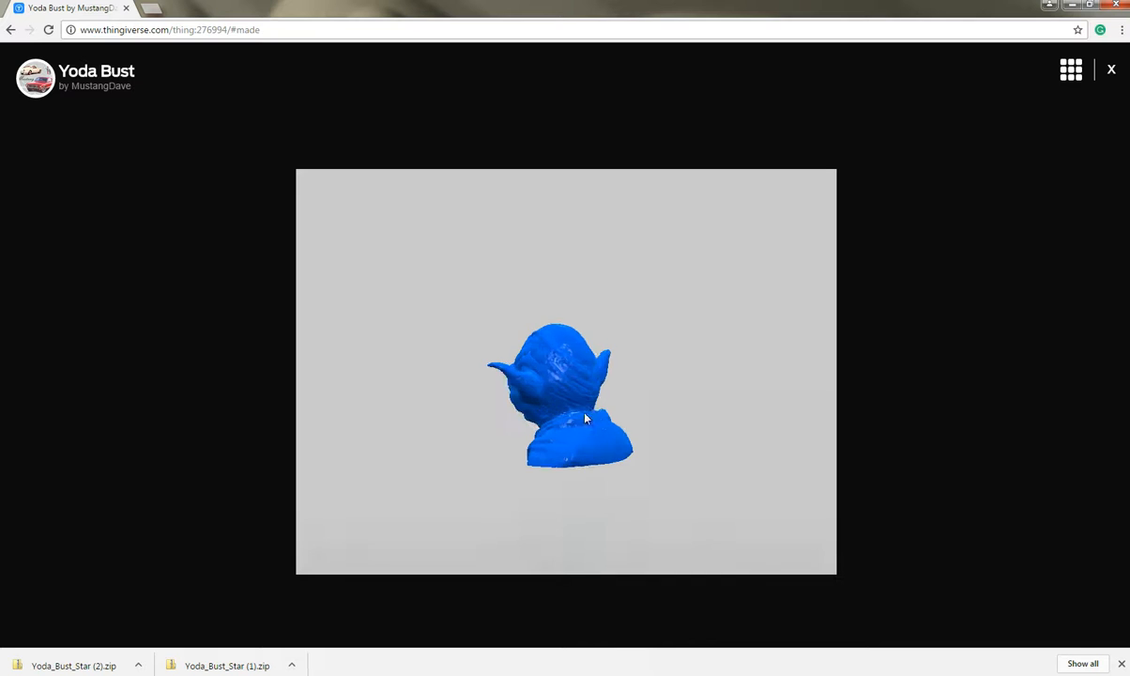
pyautogui.moveTo(585, 419); pyautogui.dragTo(710, 428)
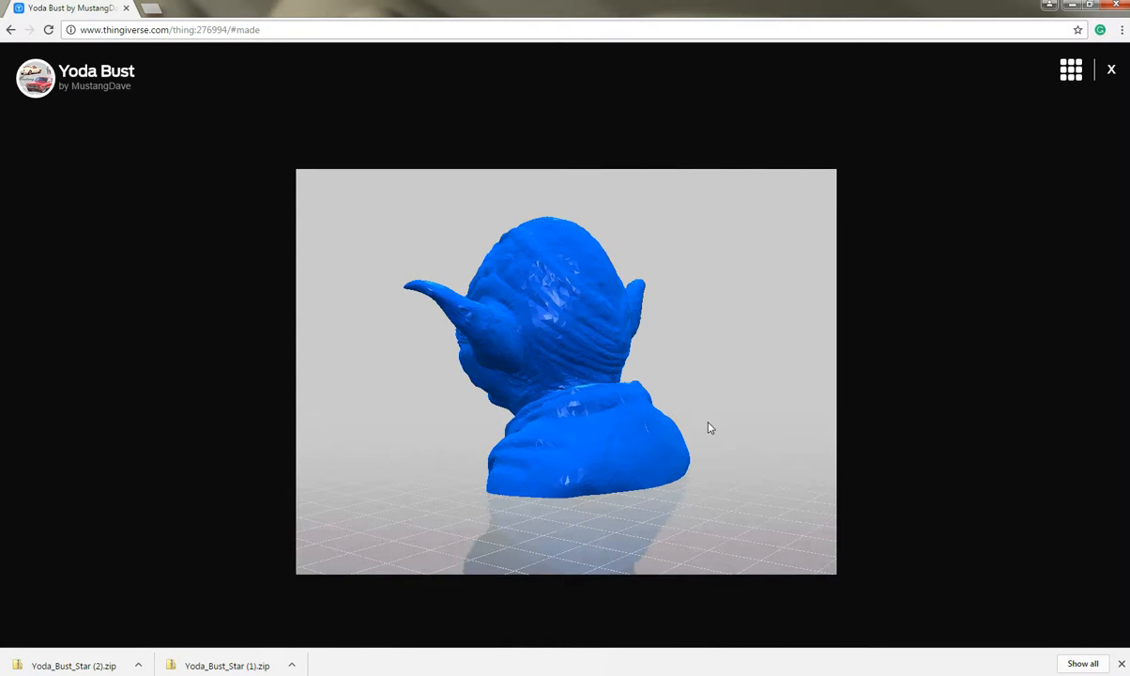
pyautogui.moveTo(710, 428); pyautogui.dragTo(685, 430)
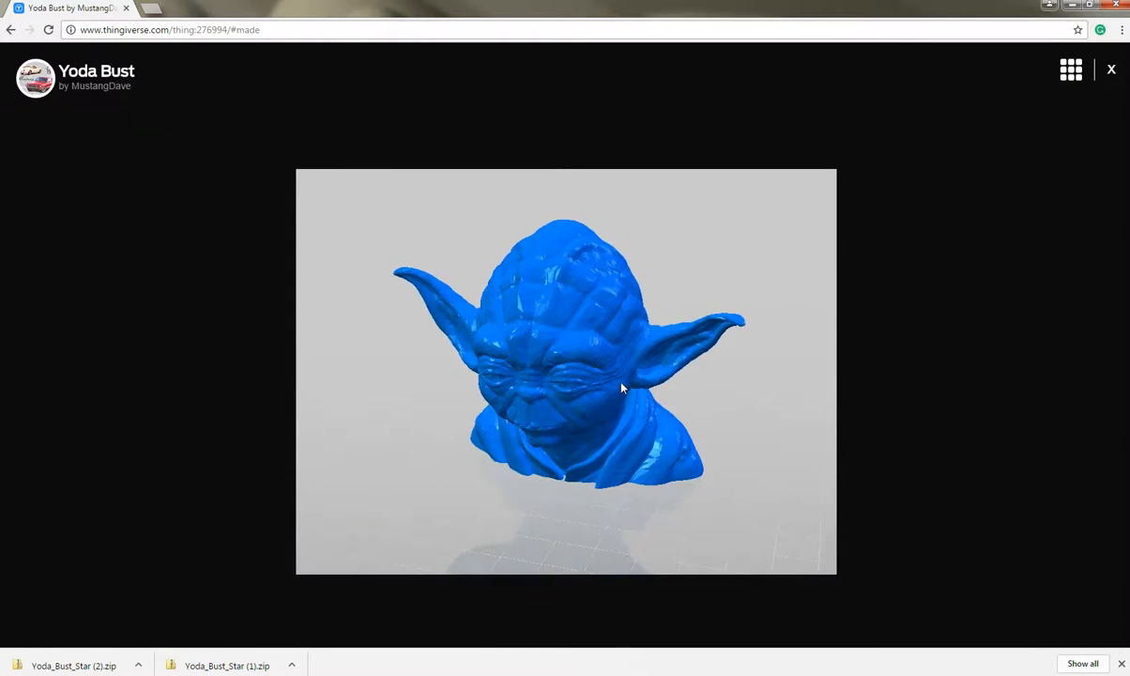
pyautogui.moveTo(619, 388); pyautogui.dragTo(605, 394)
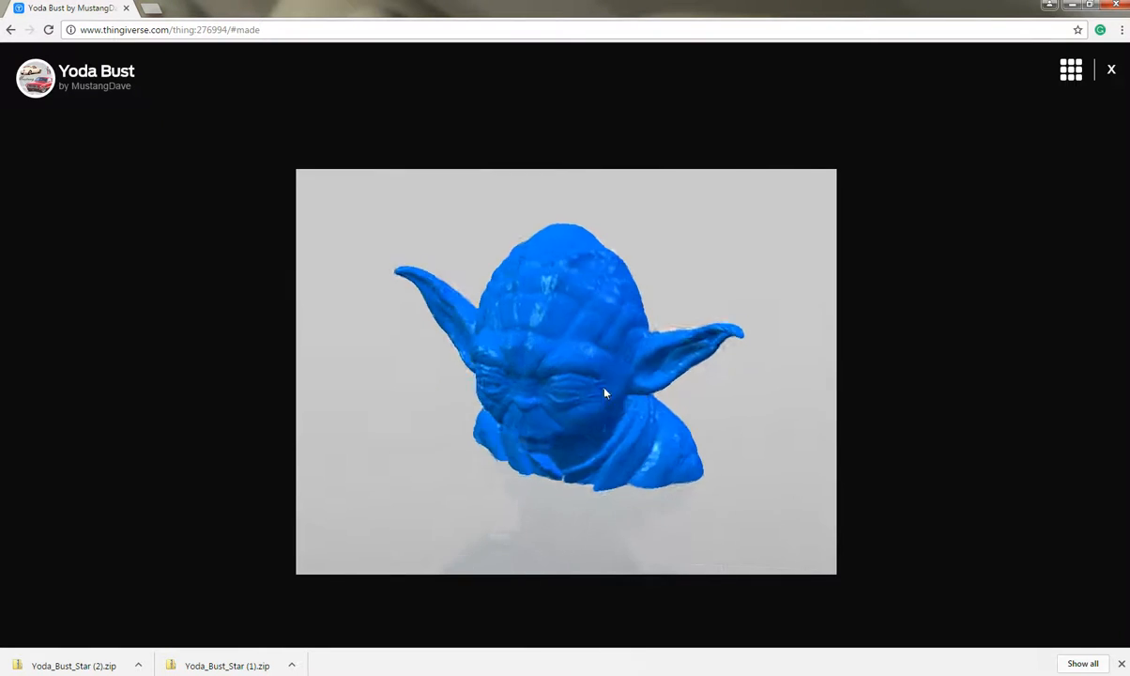
# Step: Zoom in on the head and face, then close the full-screen viewer
pyautogui.moveTo(604, 392); pyautogui.dragTo(487, 404)
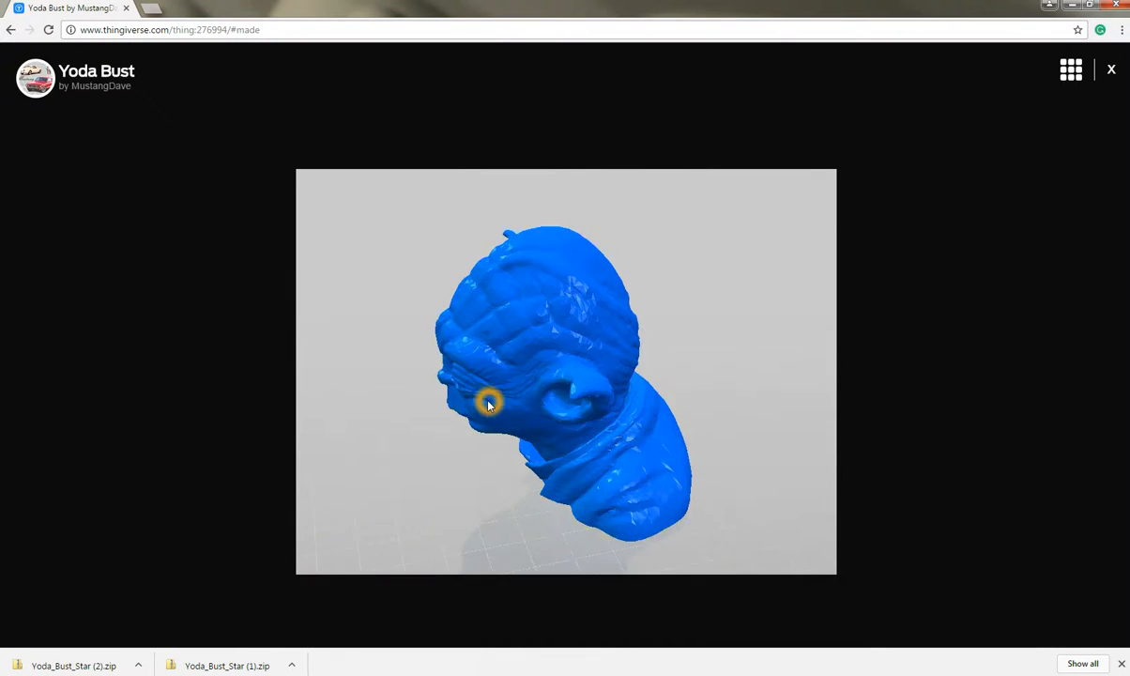
pyautogui.moveTo(488, 404); pyautogui.dragTo(667, 434)
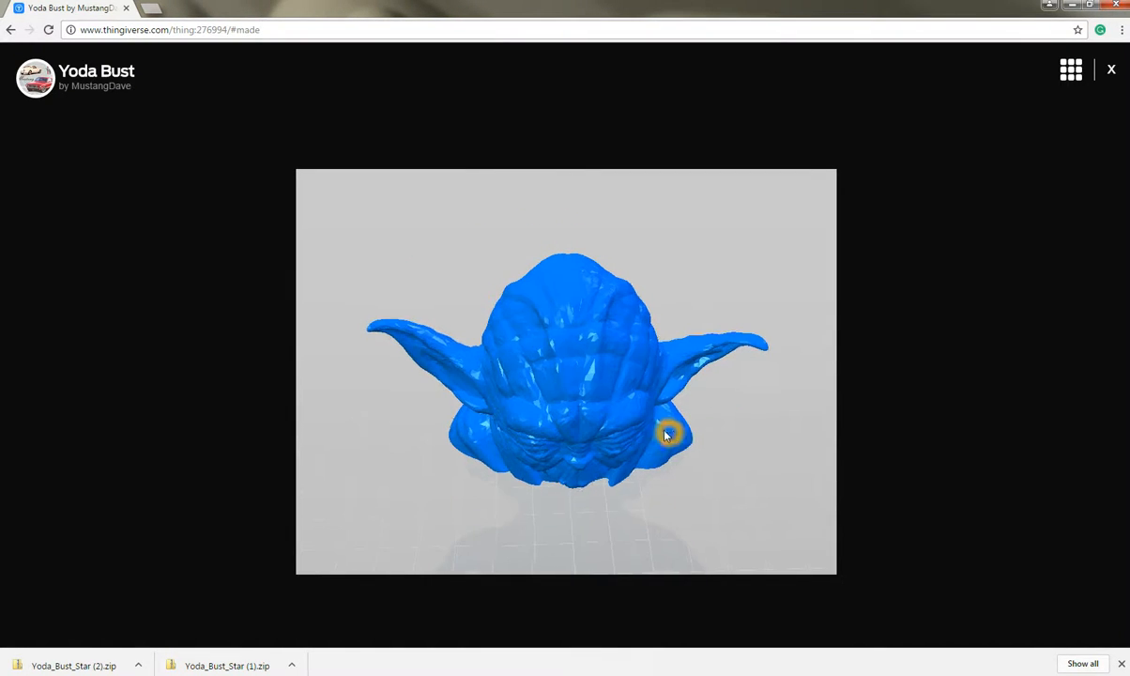
pyautogui.moveTo(667, 435); pyautogui.dragTo(558, 371)
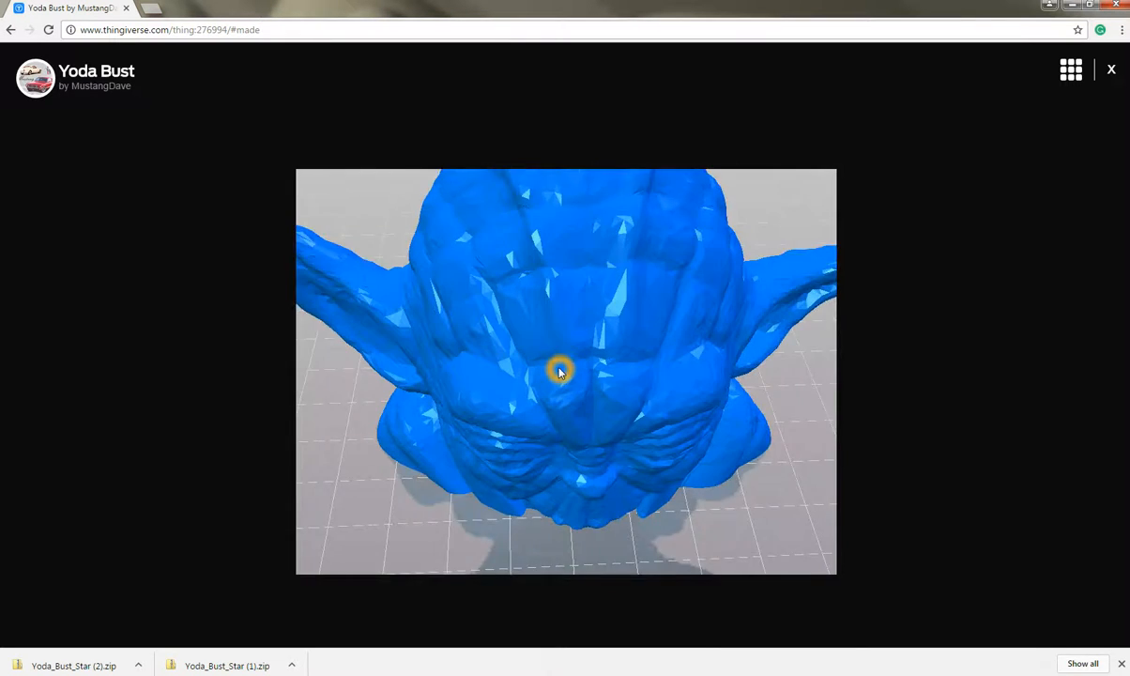
pyautogui.moveTo(559, 371); pyautogui.dragTo(657, 399)
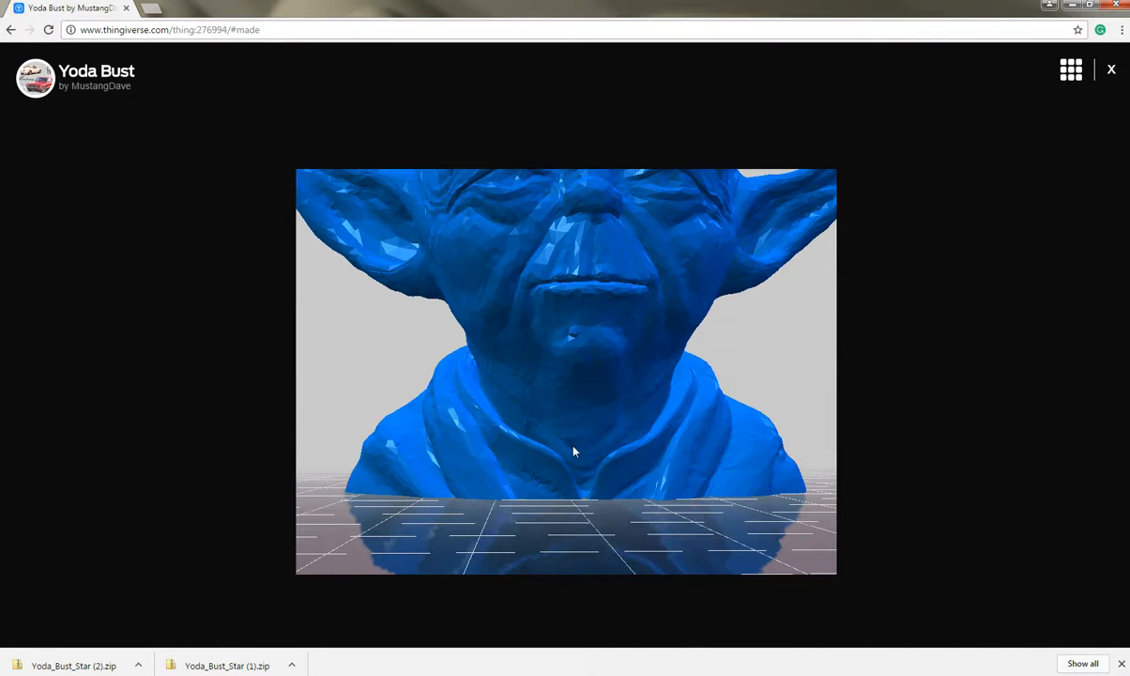
pyautogui.moveTo(575, 452); pyautogui.dragTo(628, 405)
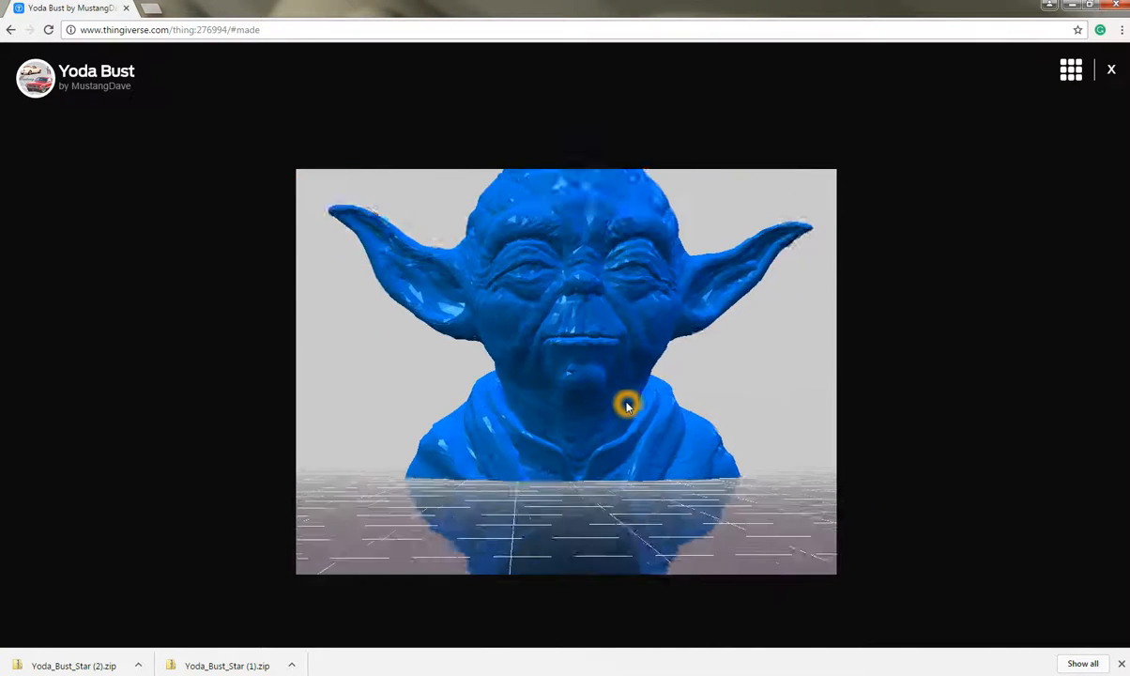
pyautogui.click(1112, 70)
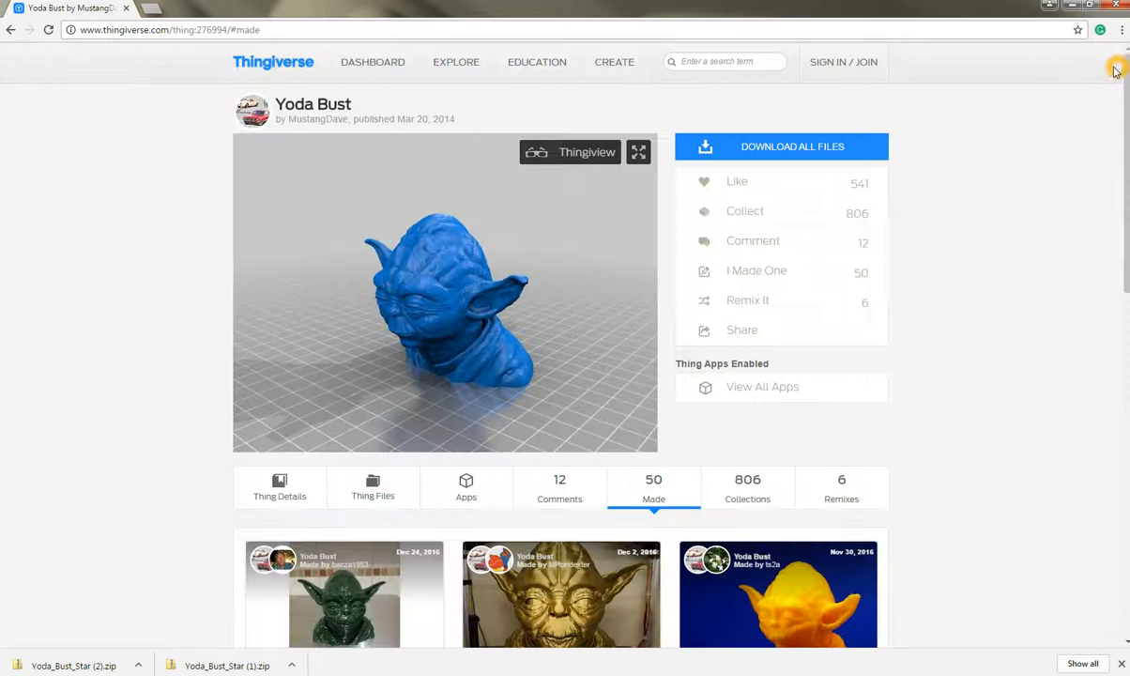
pyautogui.moveTo(423, 301); pyautogui.dragTo(482, 339)
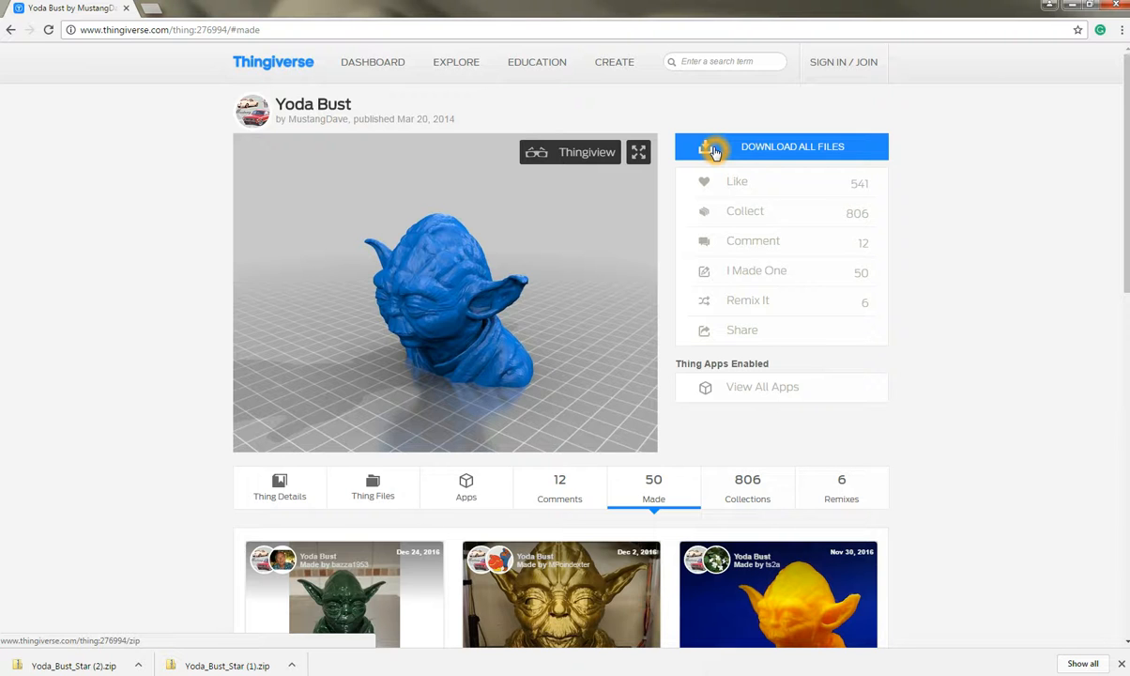
pyautogui.moveTo(705, 149)
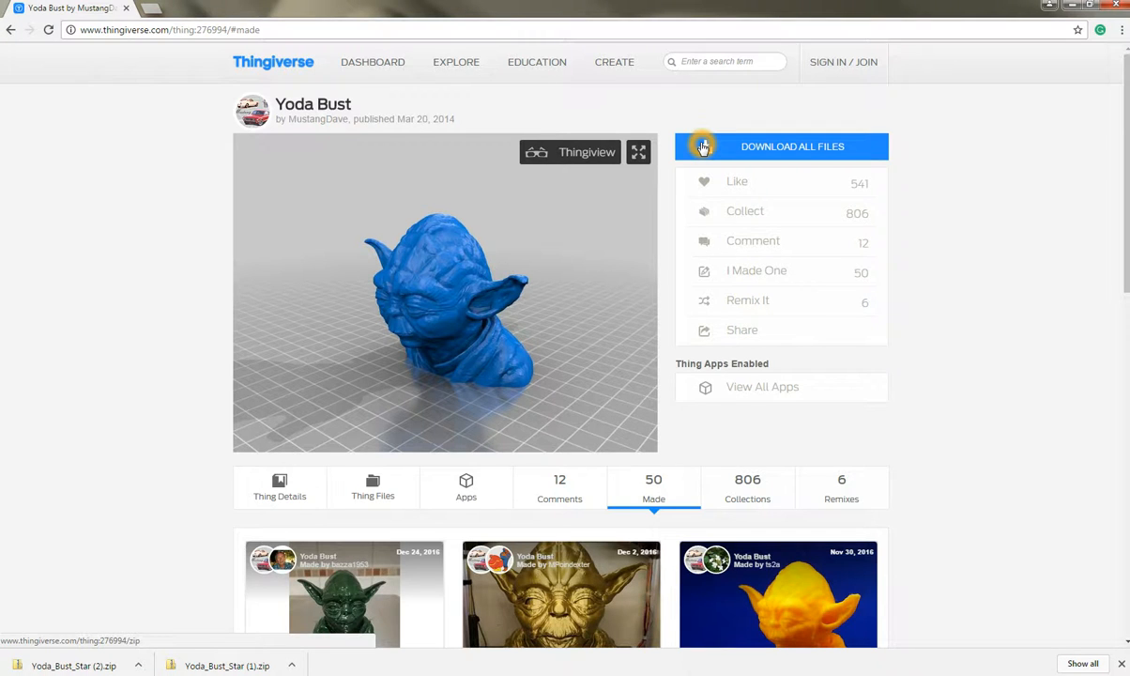
# Step: Download all Yoda Bust files as Yoda_Bust_Star (3).zip and show it in Downloads
pyautogui.click(791, 146)
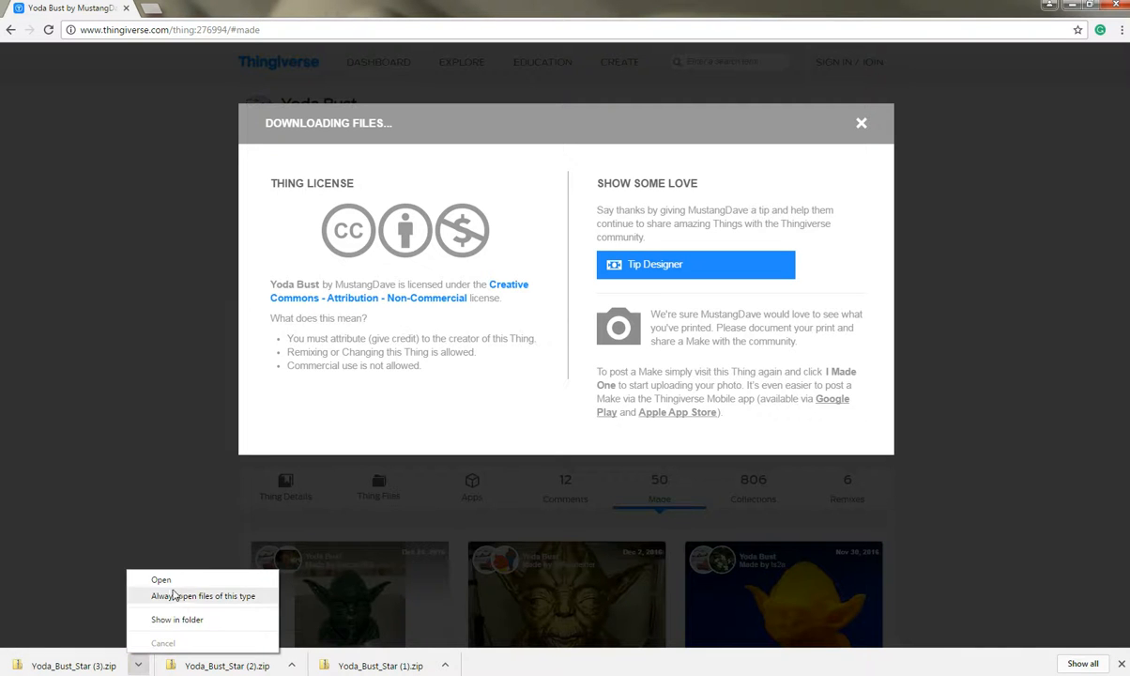
pyautogui.moveTo(185, 627)
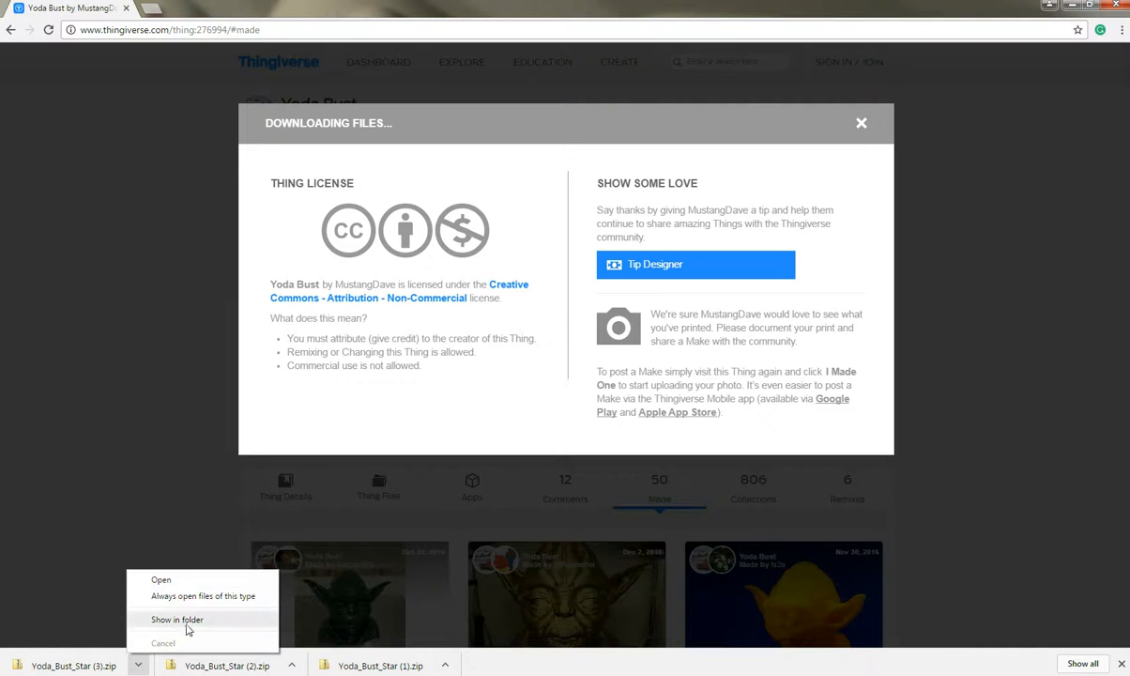
pyautogui.click(177, 619)
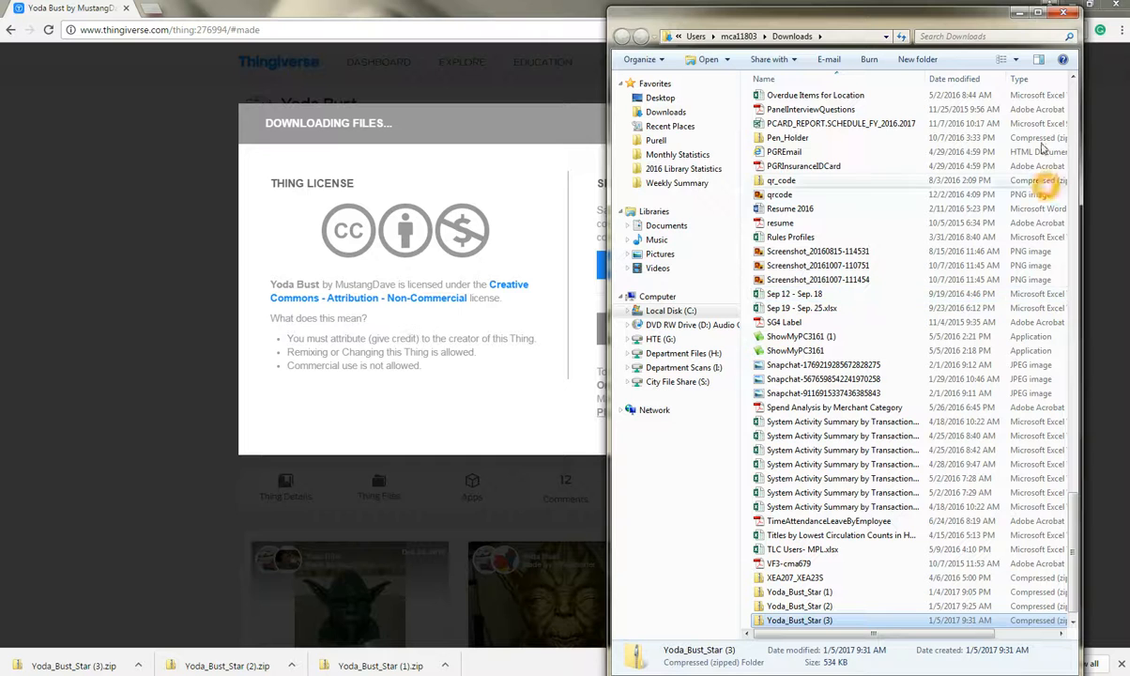
# Step: Open Yoda_Bust_Star (3).zip and drag its Yoda_Bust_Star folder onto the Desktop
pyautogui.click(1062, 12)
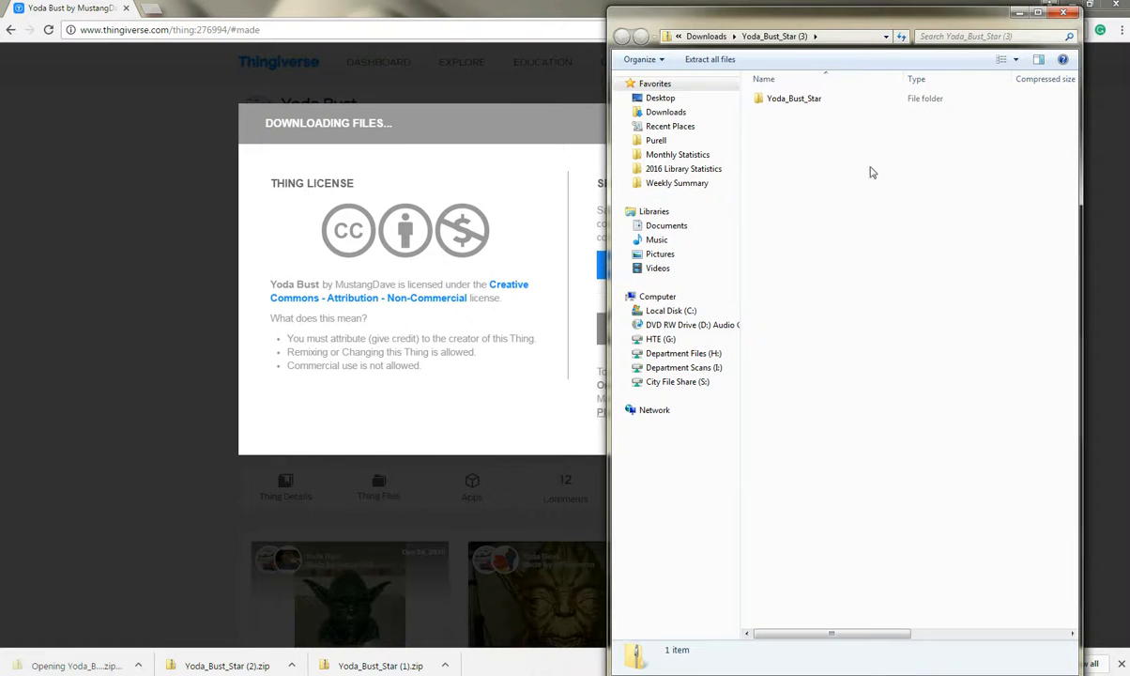
pyautogui.click(794, 98)
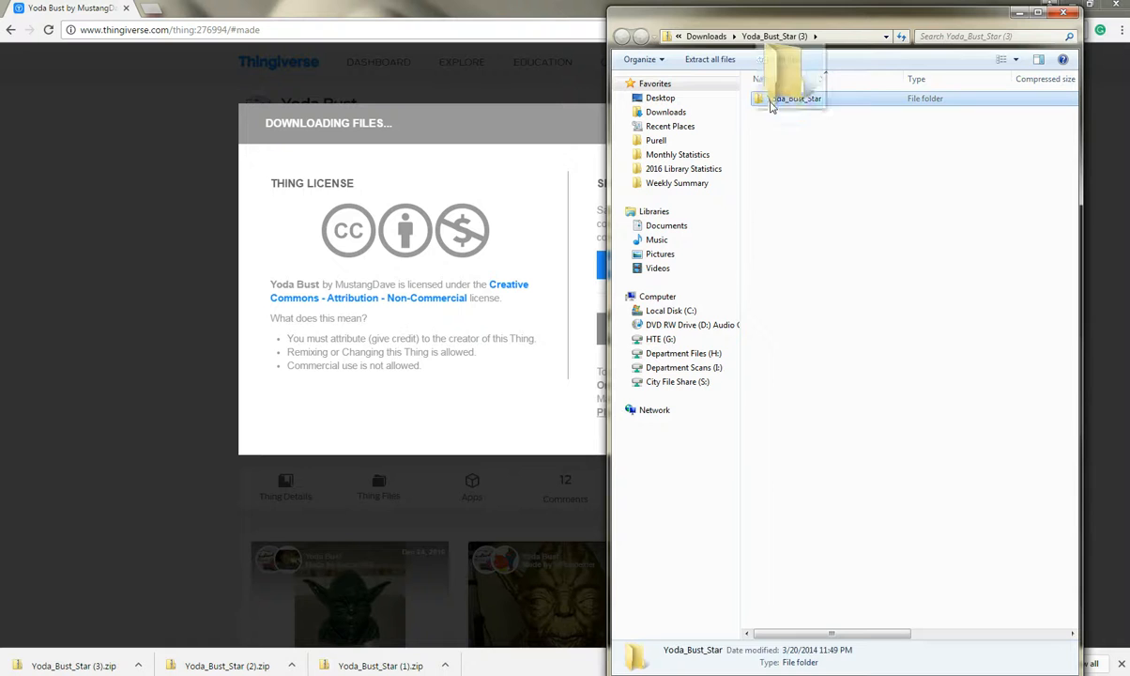
pyautogui.click(794, 99)
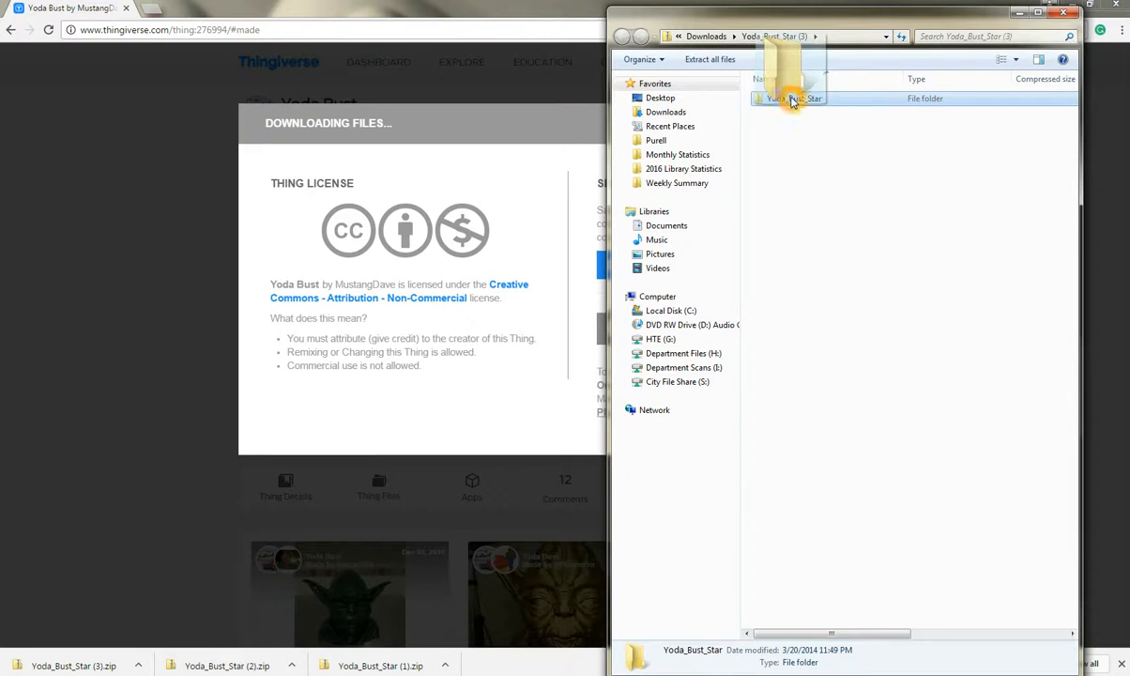
pyautogui.click(660, 98)
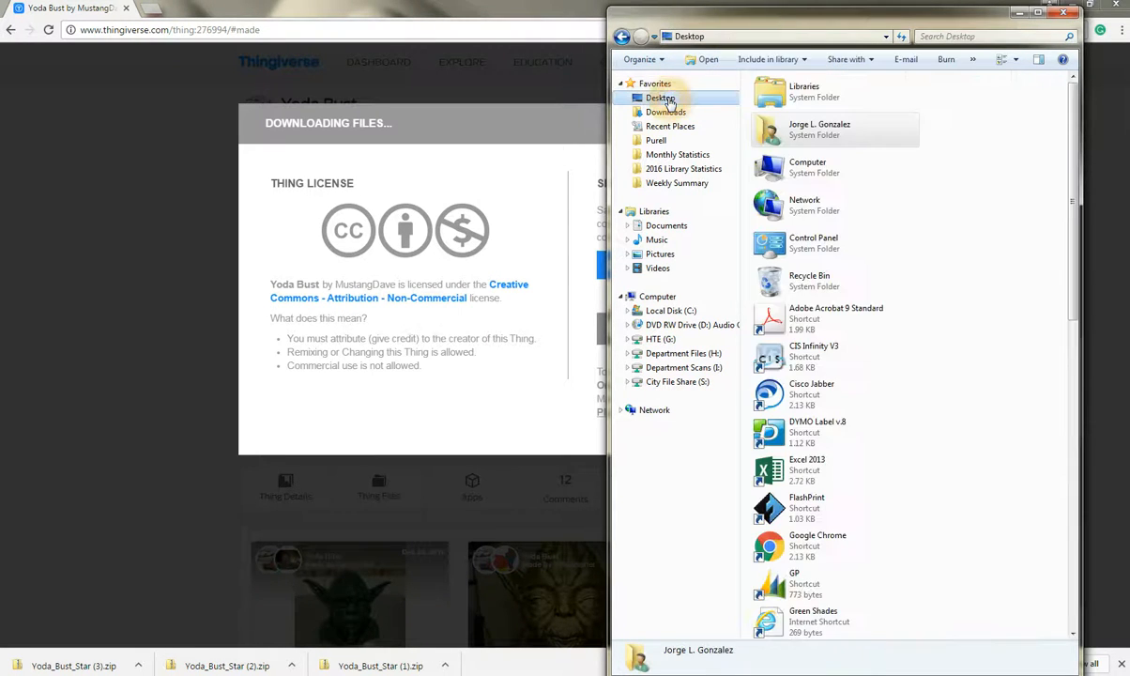
pyautogui.click(1049, 8)
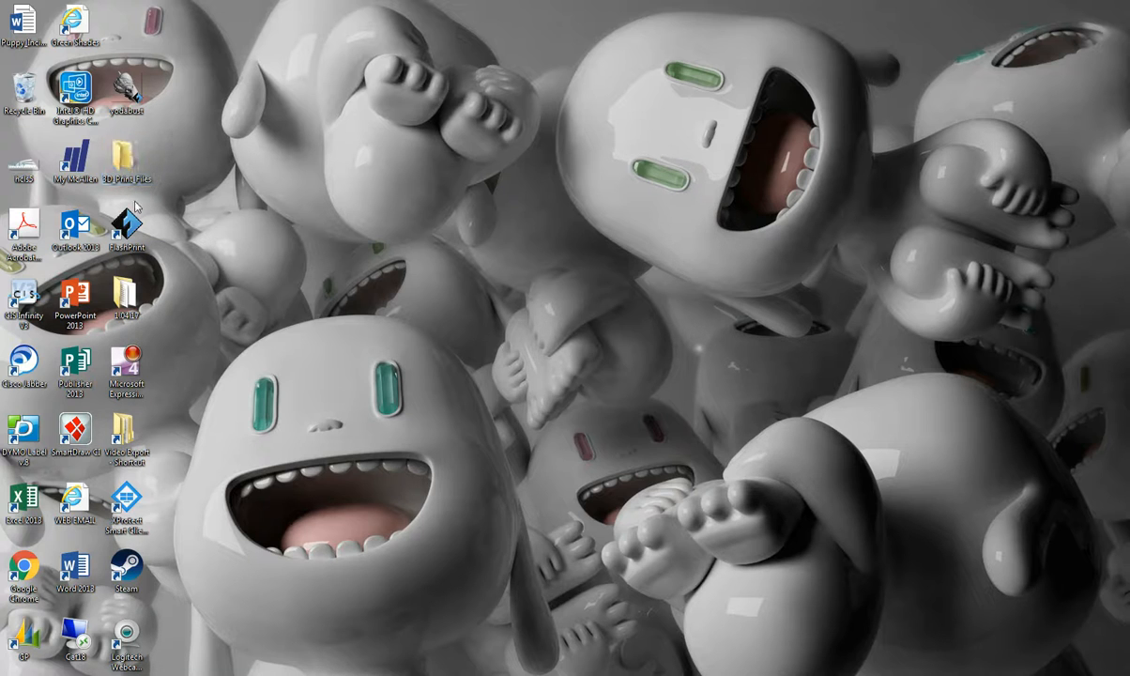
pyautogui.moveTo(155, 222)
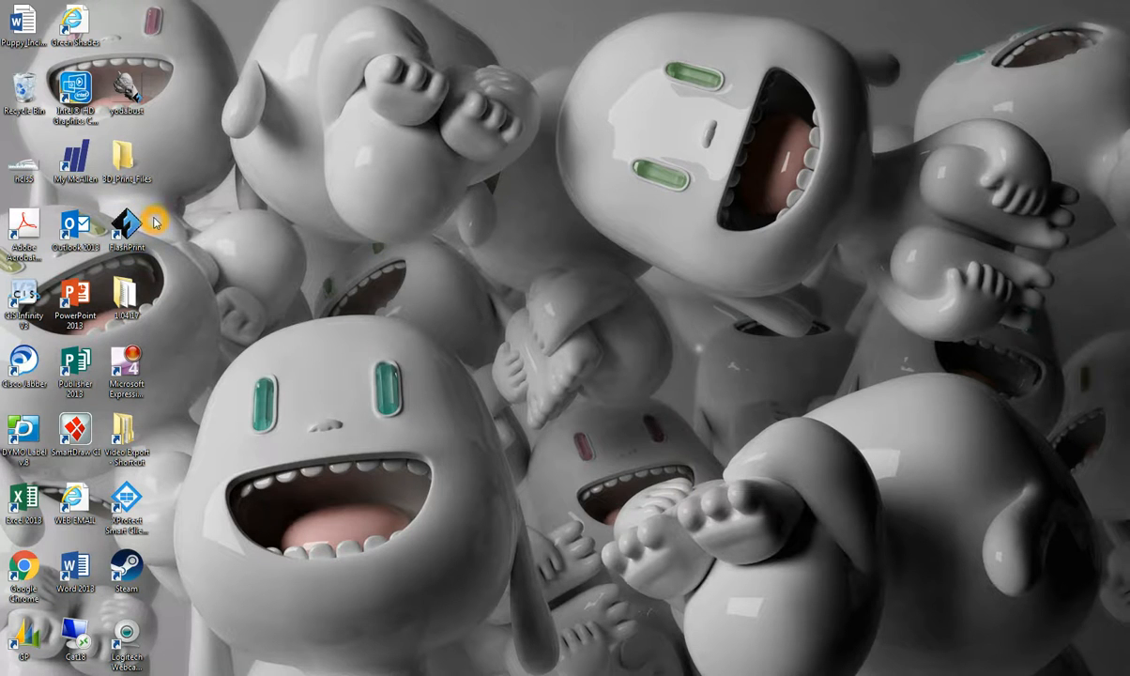